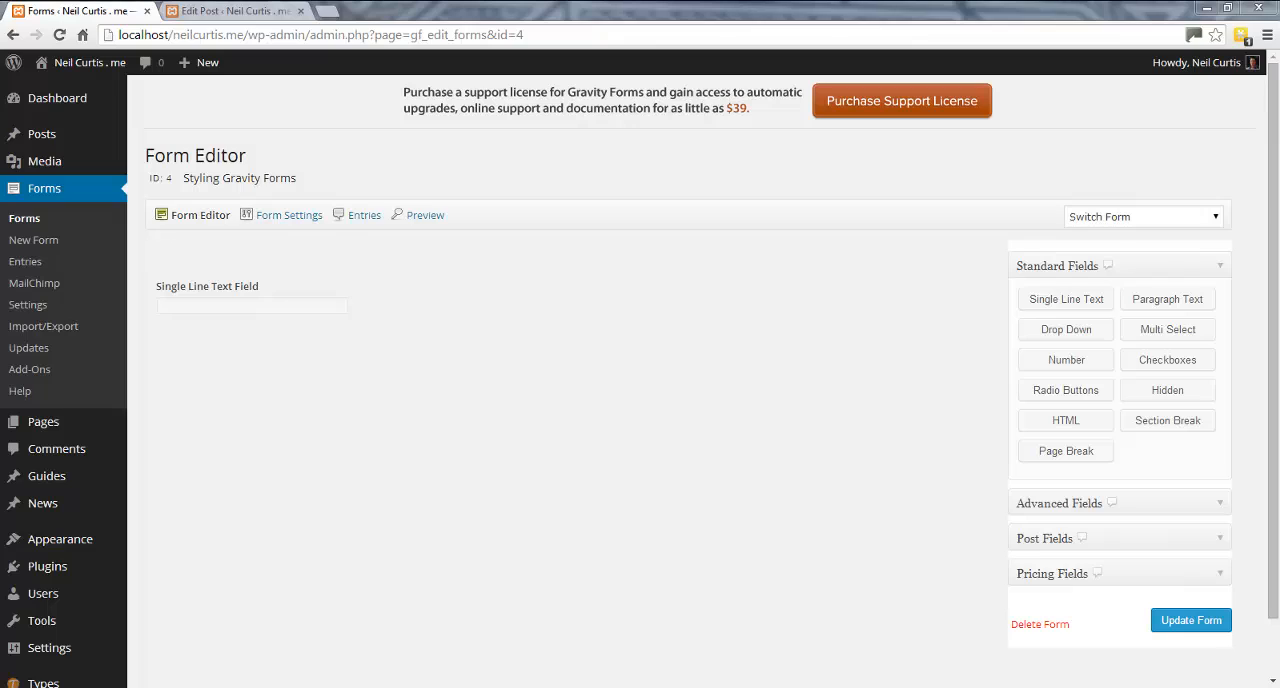
mouse_move(888, 464)
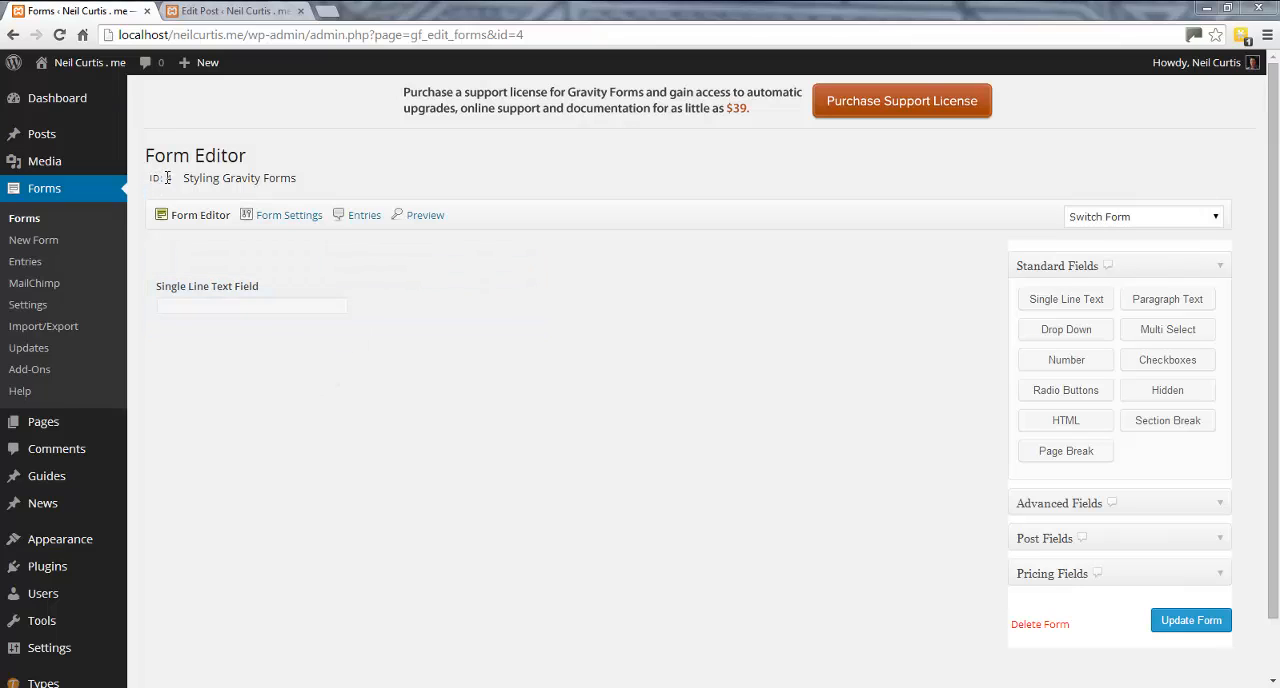
View form 4's title and description under Form Settings, then return to the Edit Post tab.
left_click(288, 216)
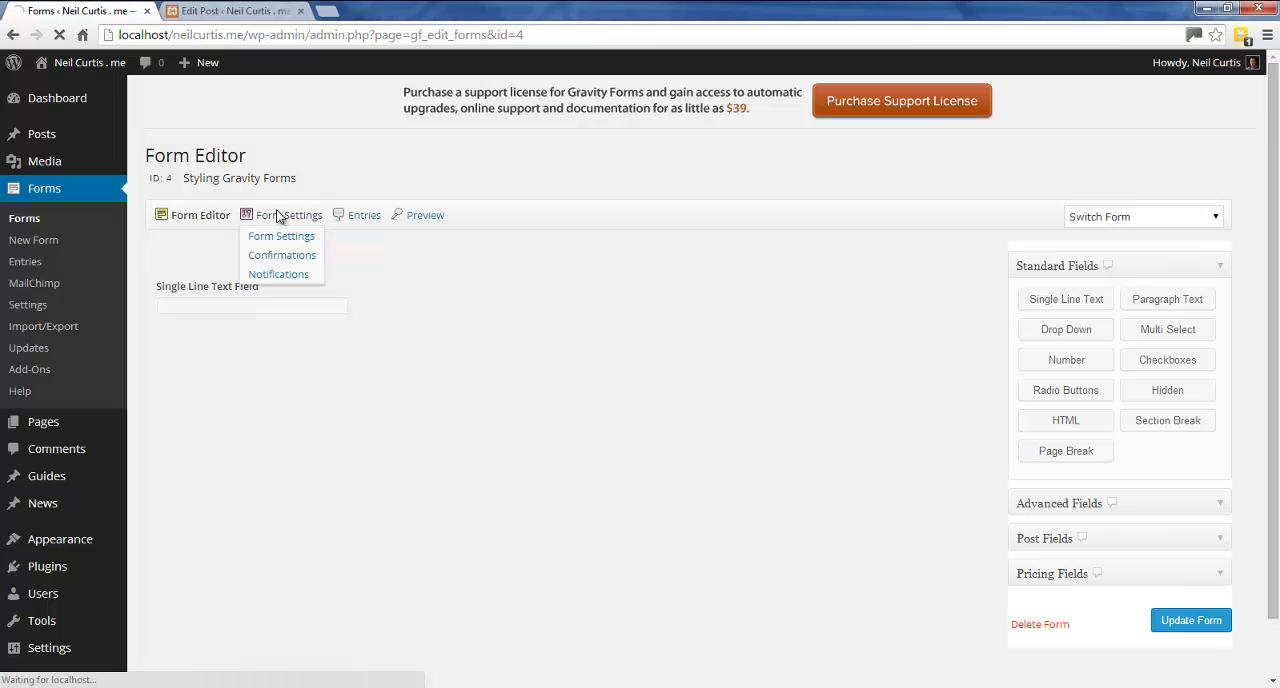
left_click(280, 236)
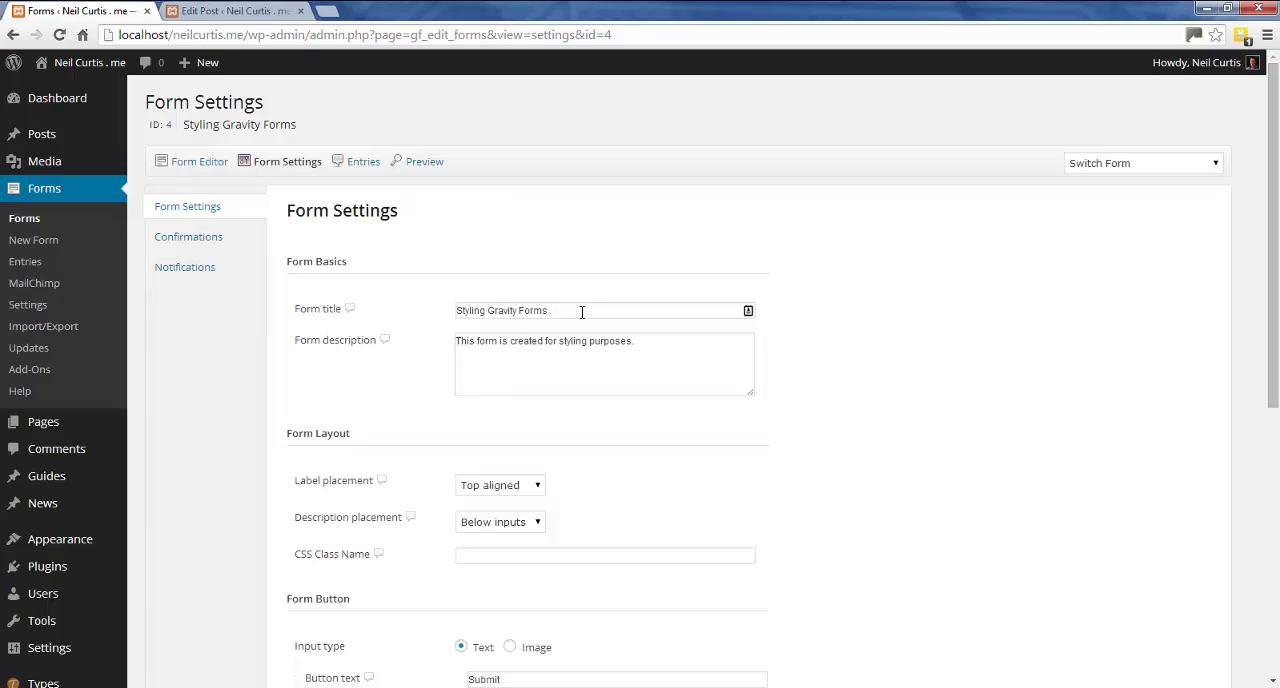
mouse_move(566, 310)
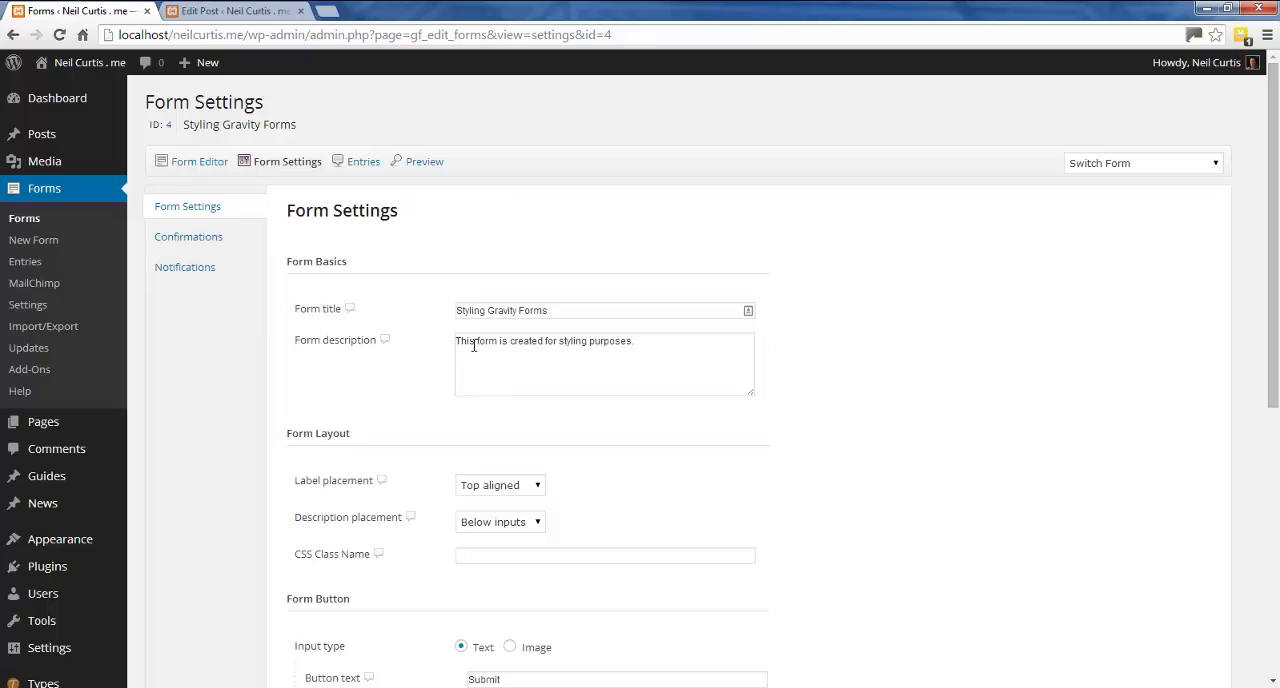
mouse_move(596, 366)
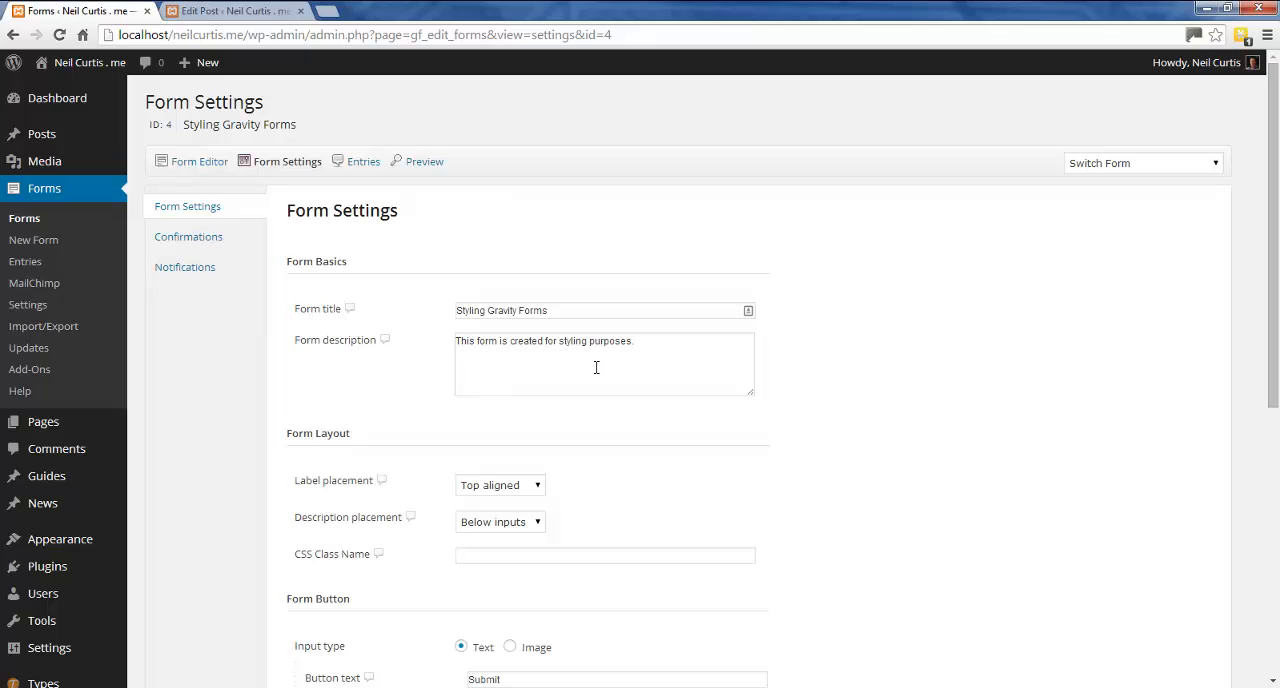
left_click(232, 12)
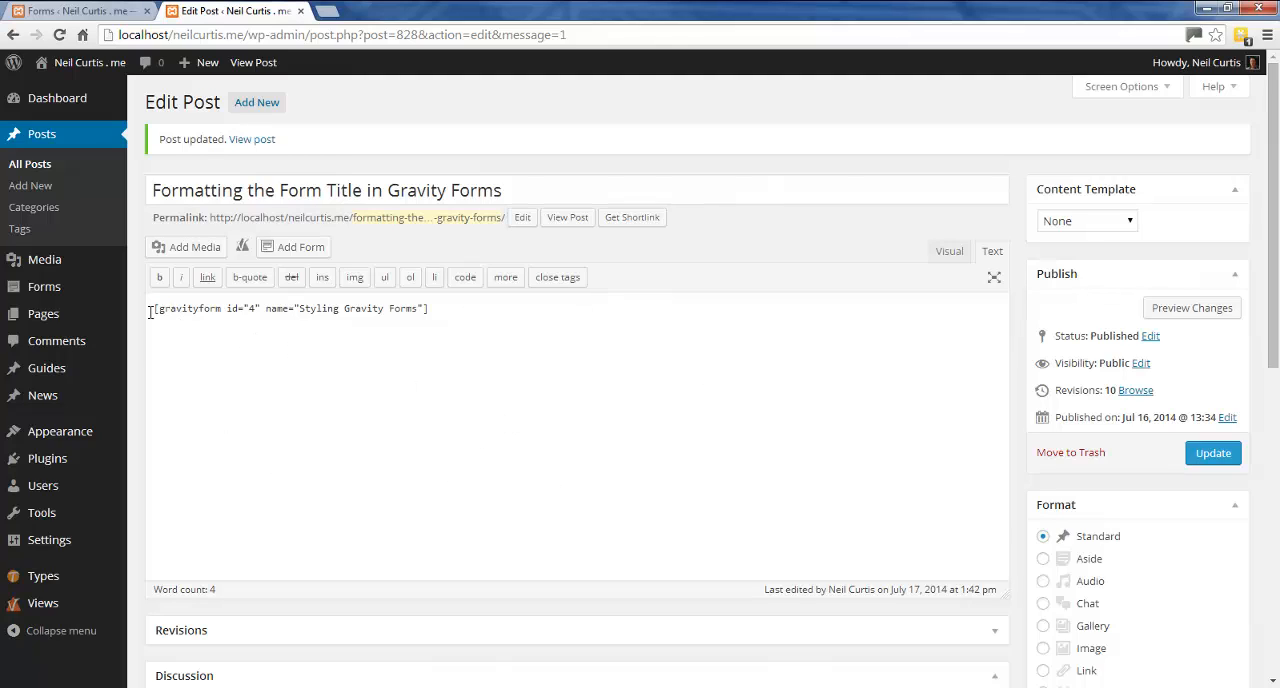
Use View Post in the admin toolbar to load the published post's live page.
left_click(248, 308)
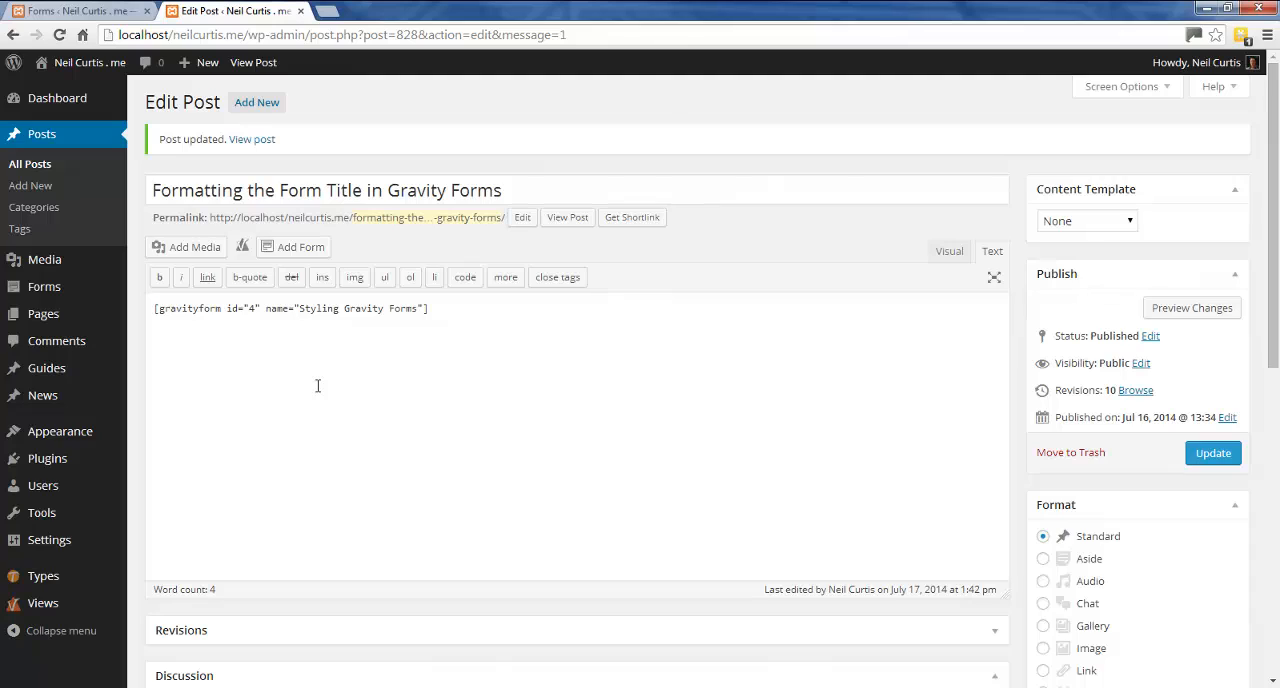
mouse_move(304, 62)
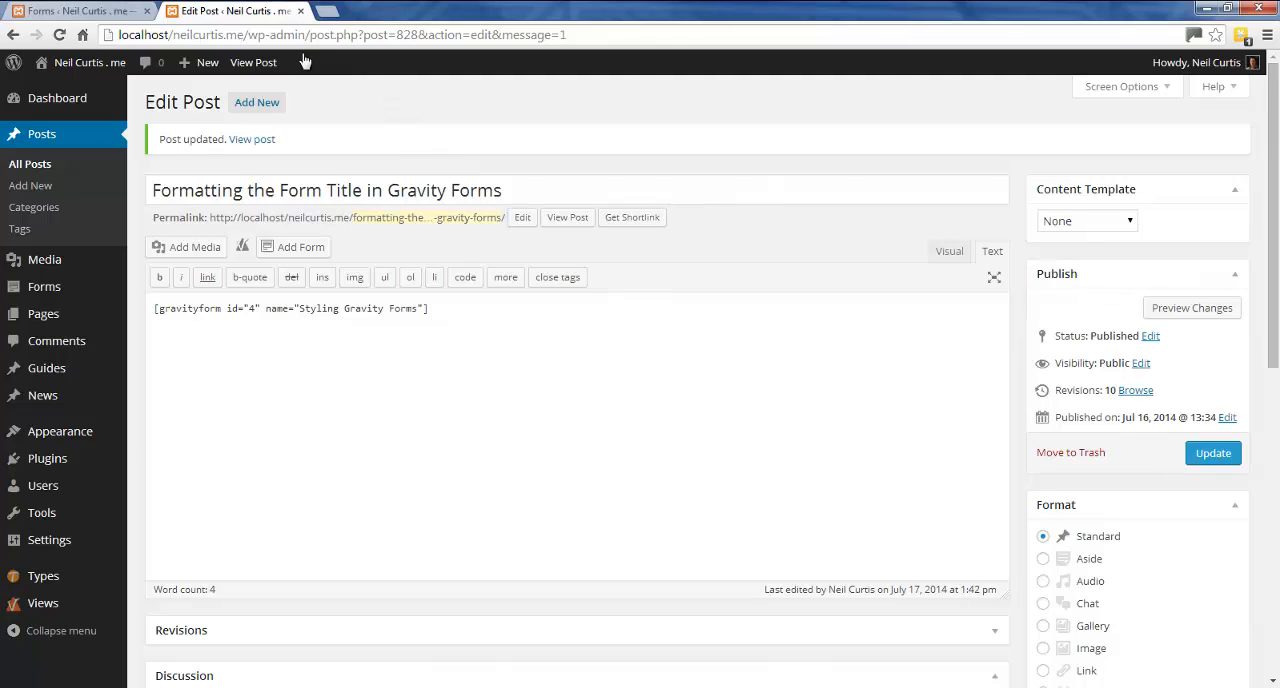
left_click(252, 62)
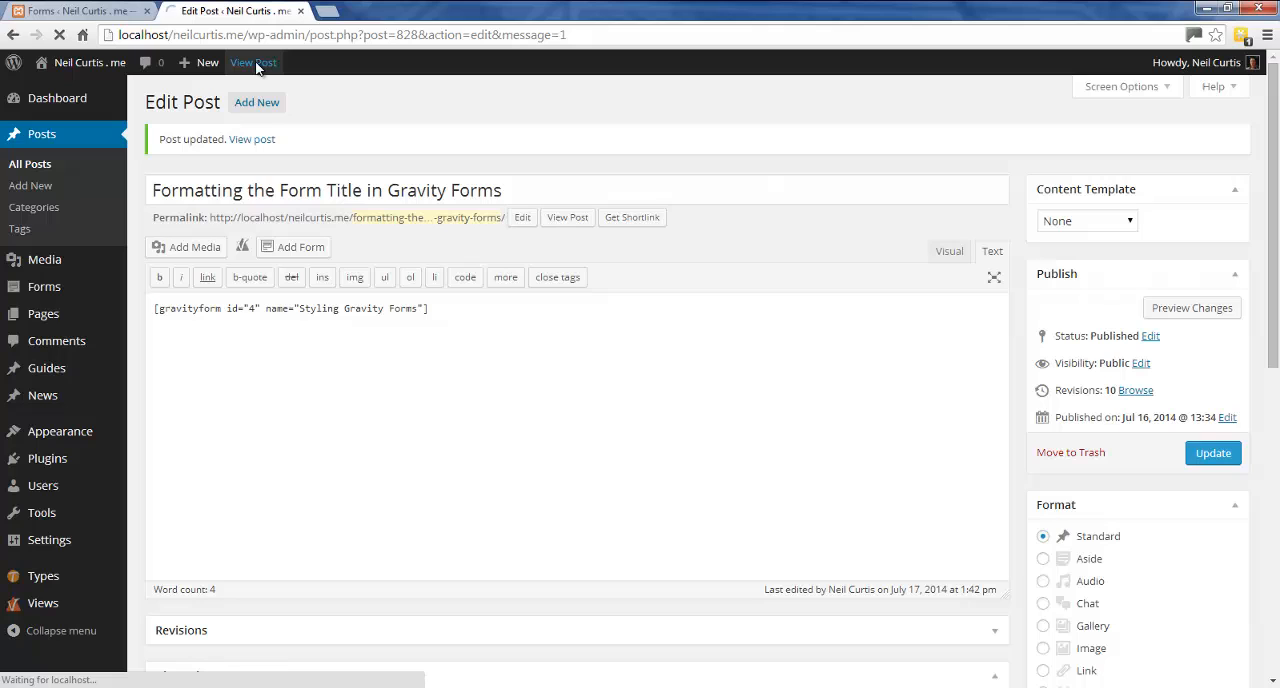
left_click(252, 62)
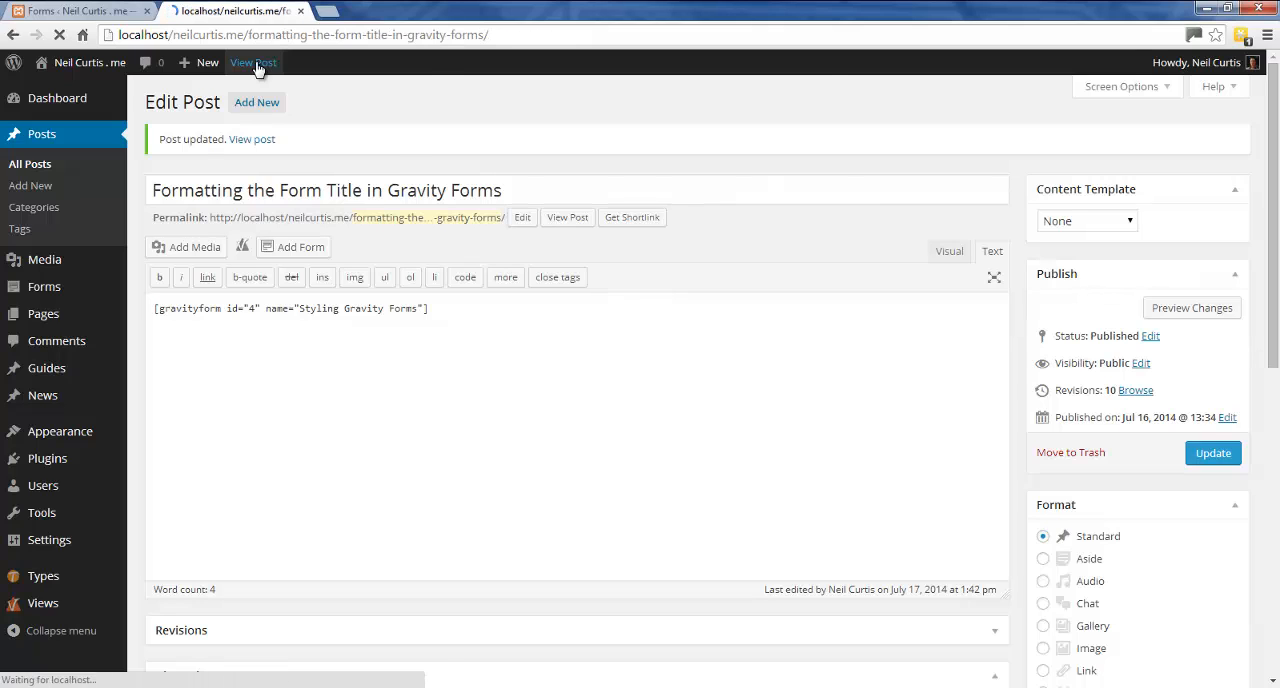
Inspect the embedded Styling Gravity Forms title with its default styling on the live post.
left_click(252, 62)
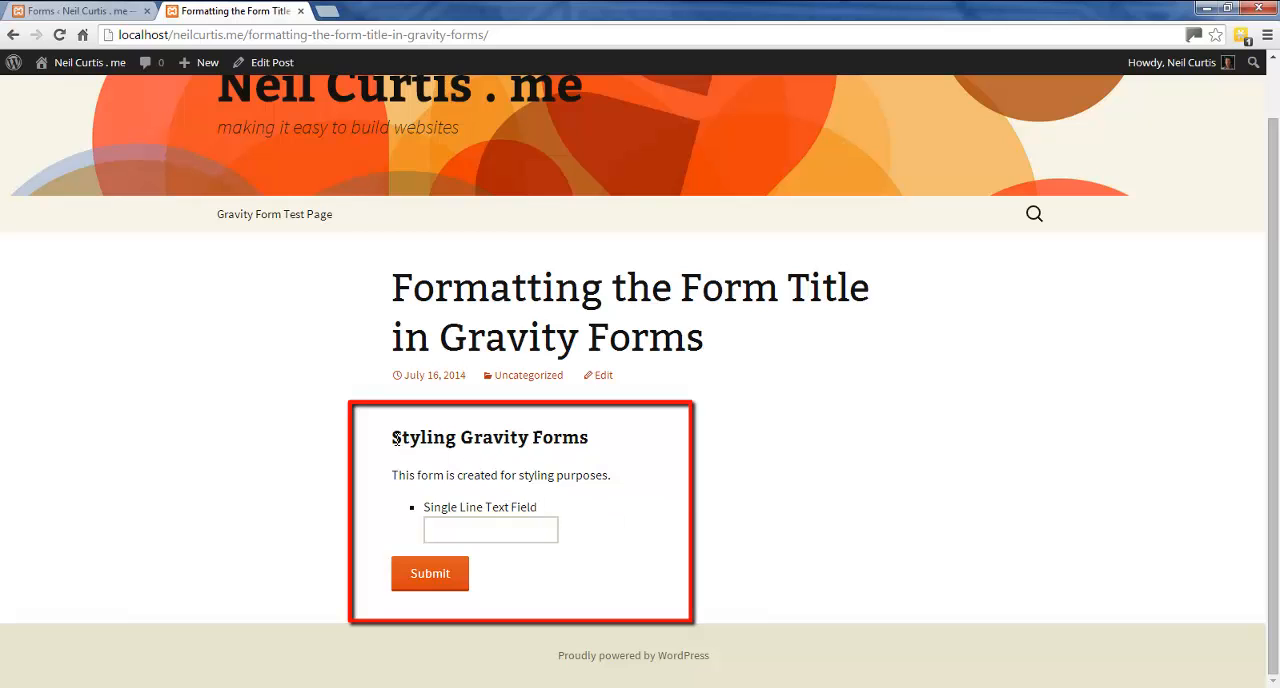
double_click(488, 436)
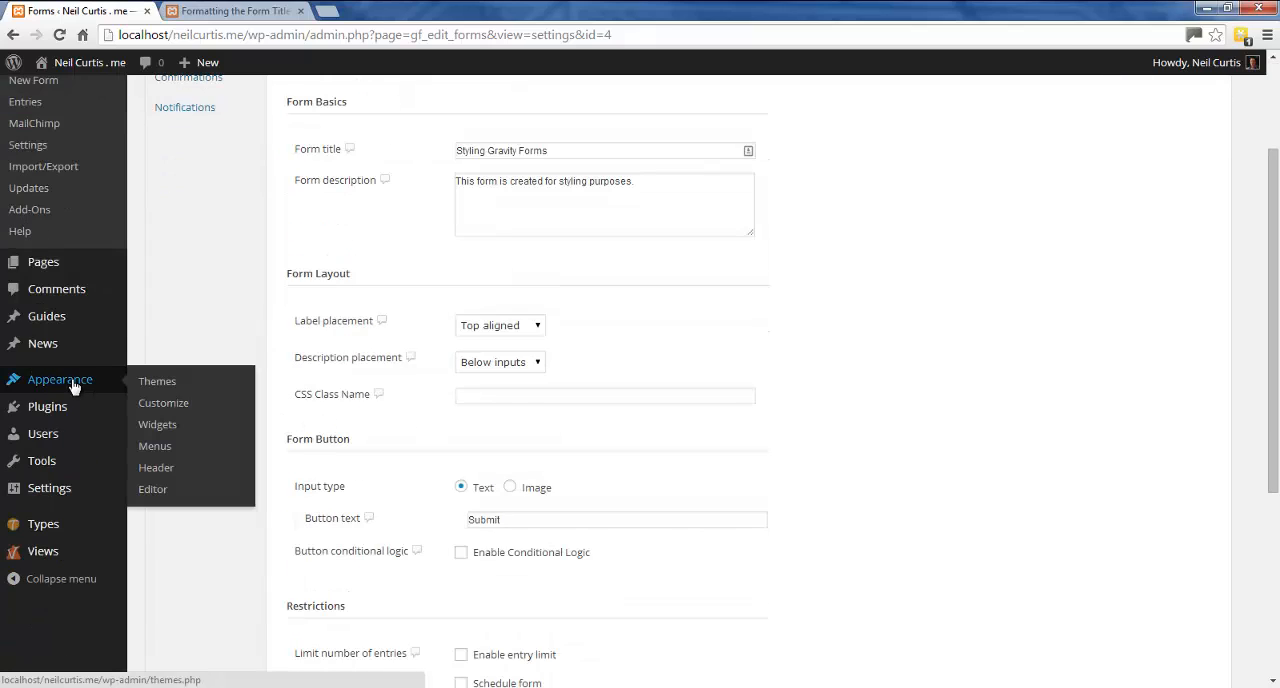
mouse_move(152, 488)
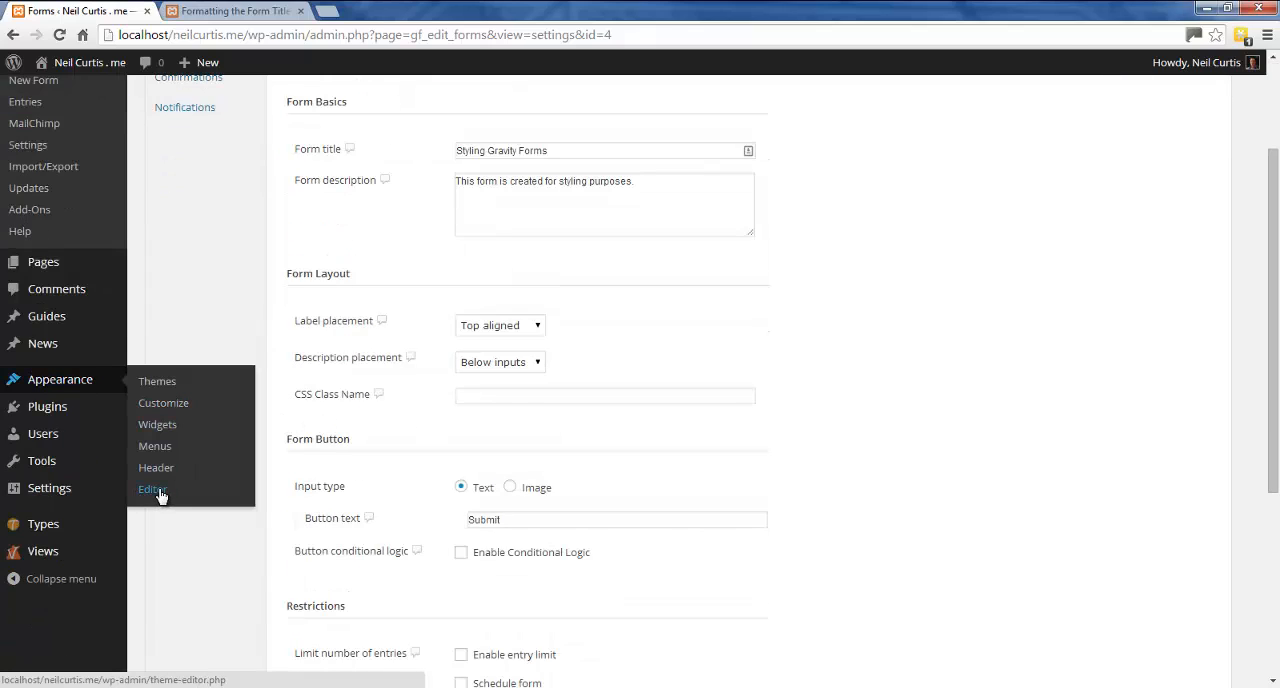
Go to Appearance > Editor to edit the active theme's style.css.
left_click(152, 488)
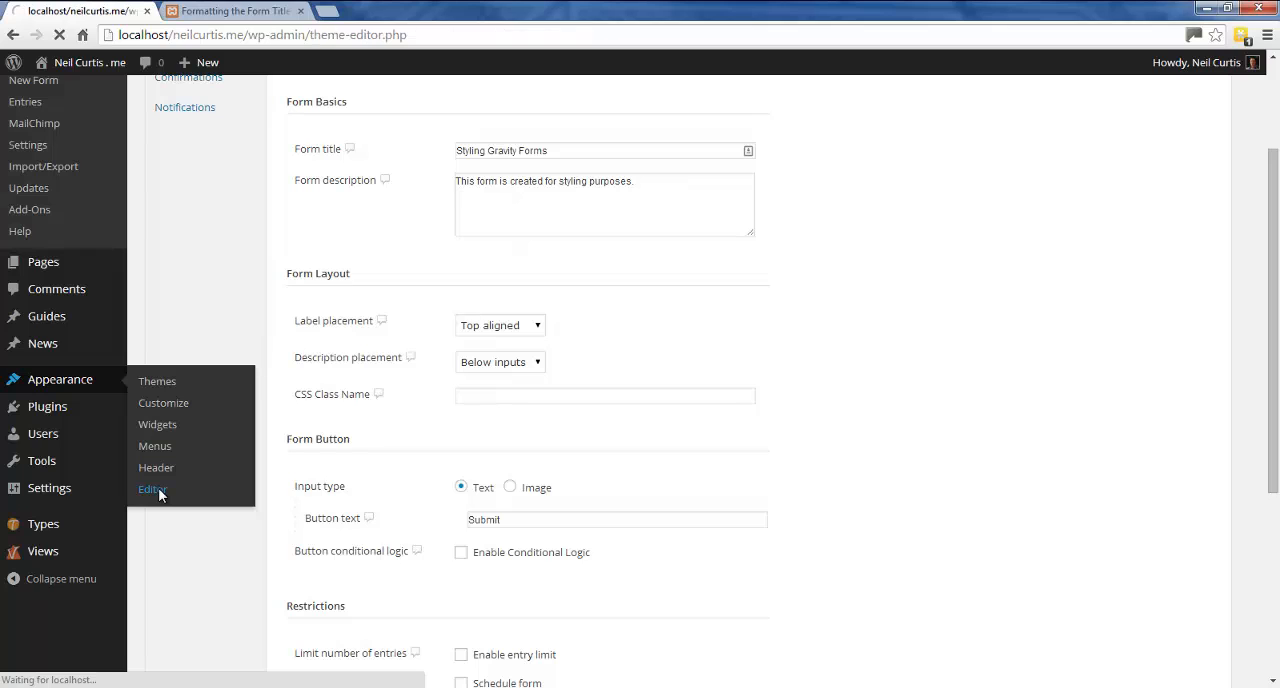
left_click(152, 488)
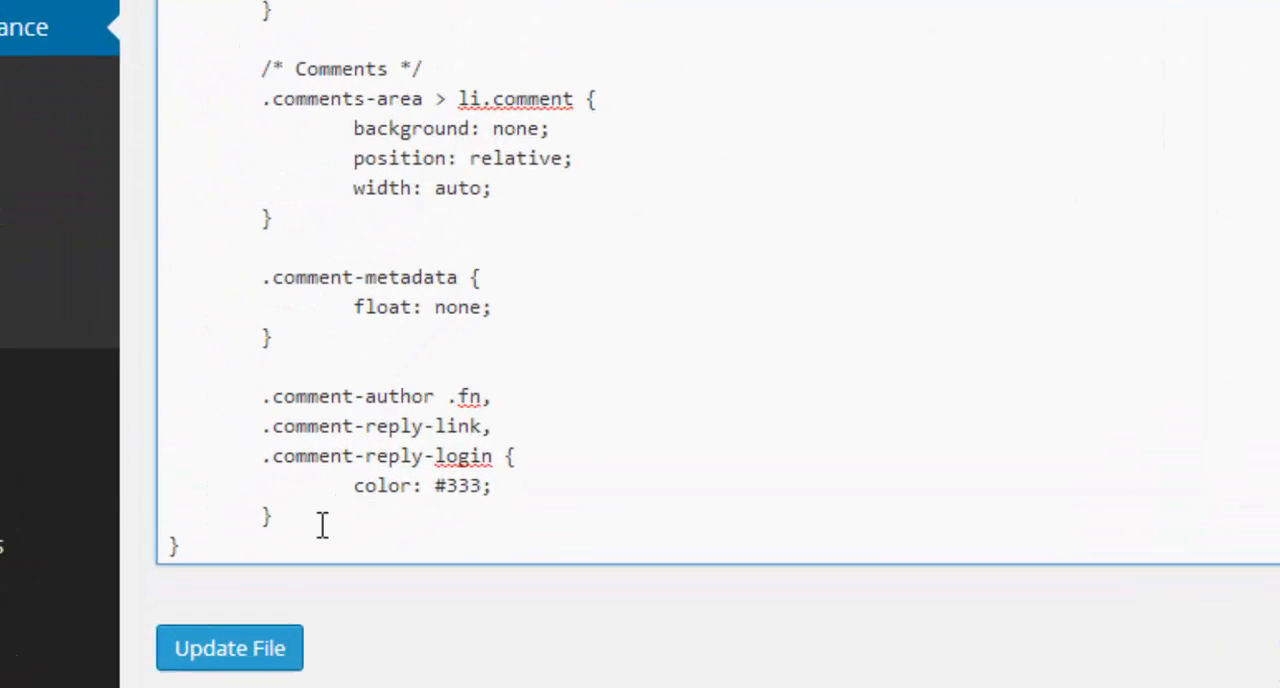
Begin a new rule after the last stylesheet rule with the selector 'body #gform_wrapper_4'.
scroll("down", 3)
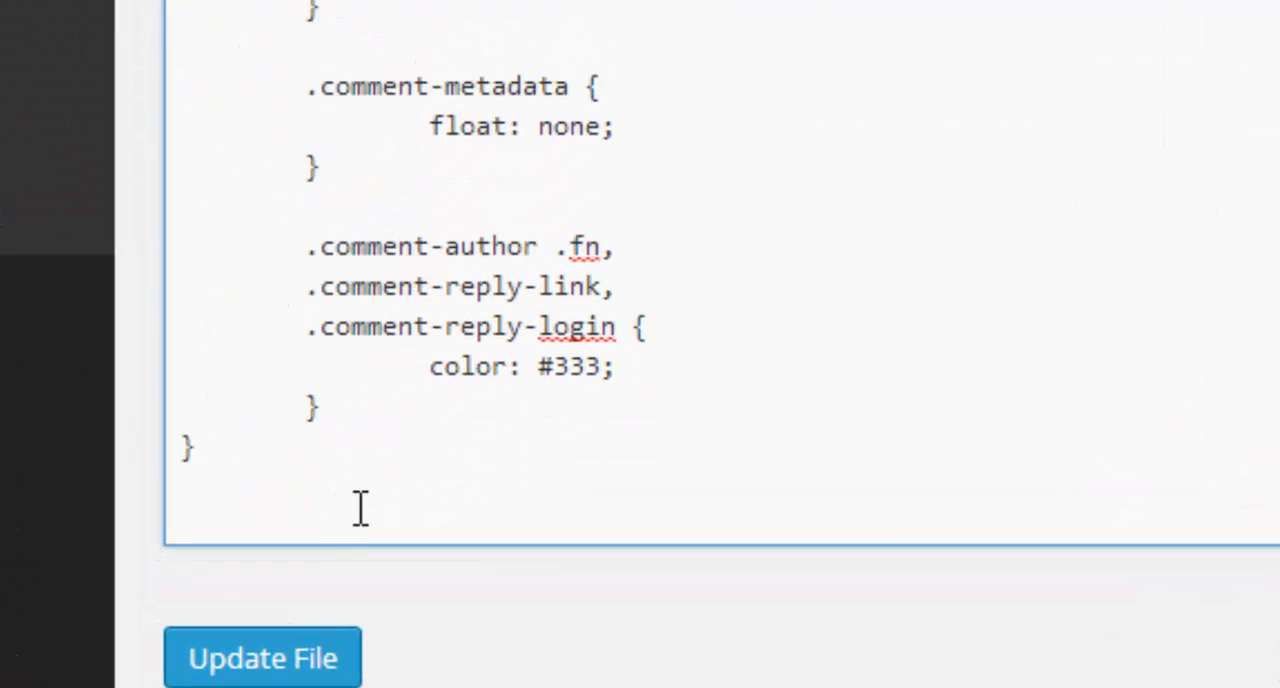
left_click(180, 520)
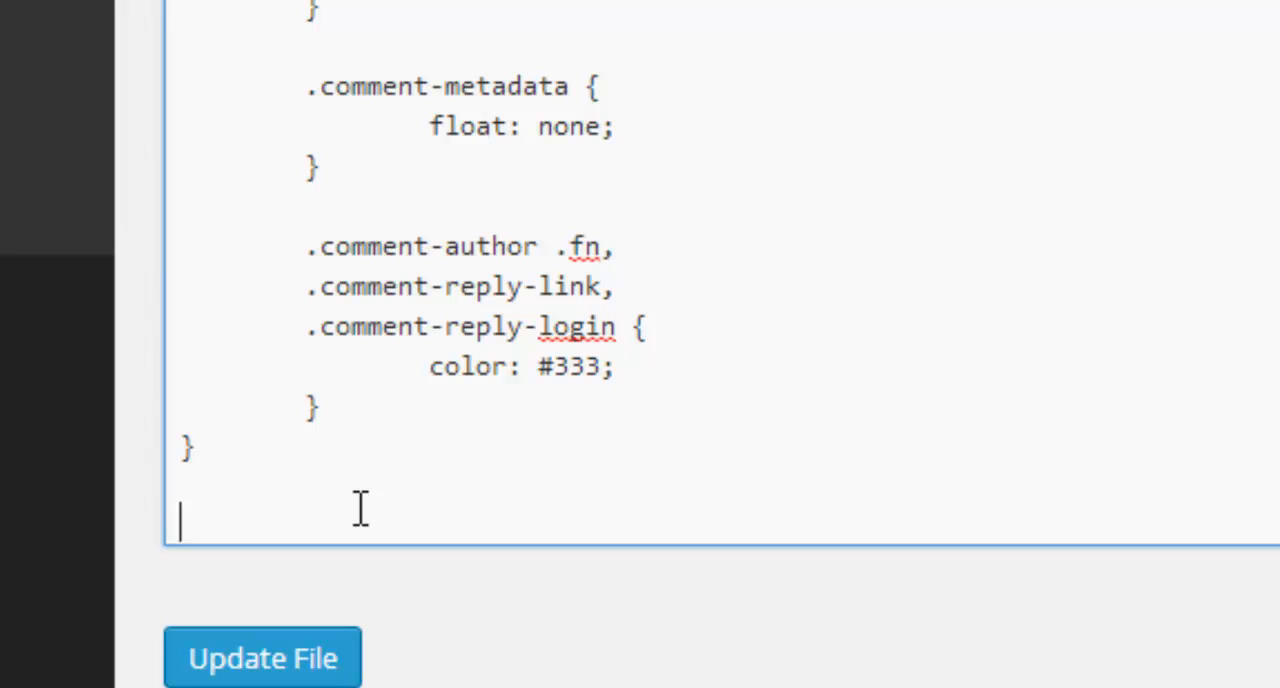
type("body")
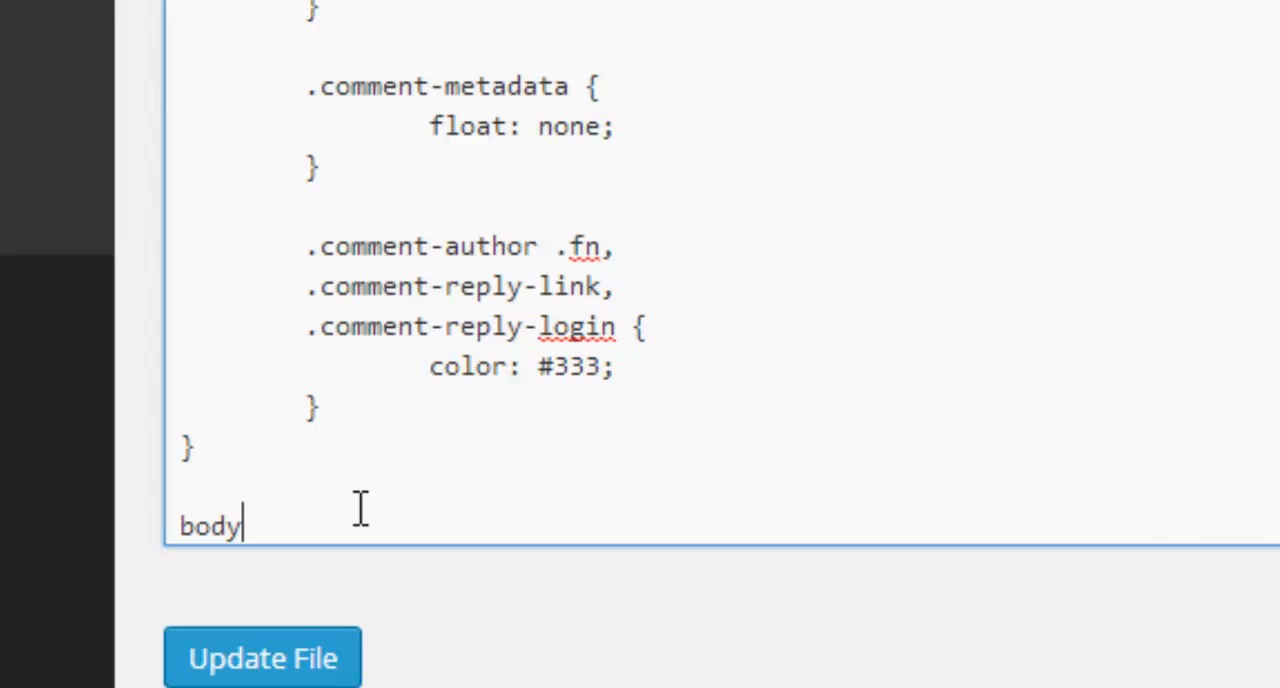
type("#g")
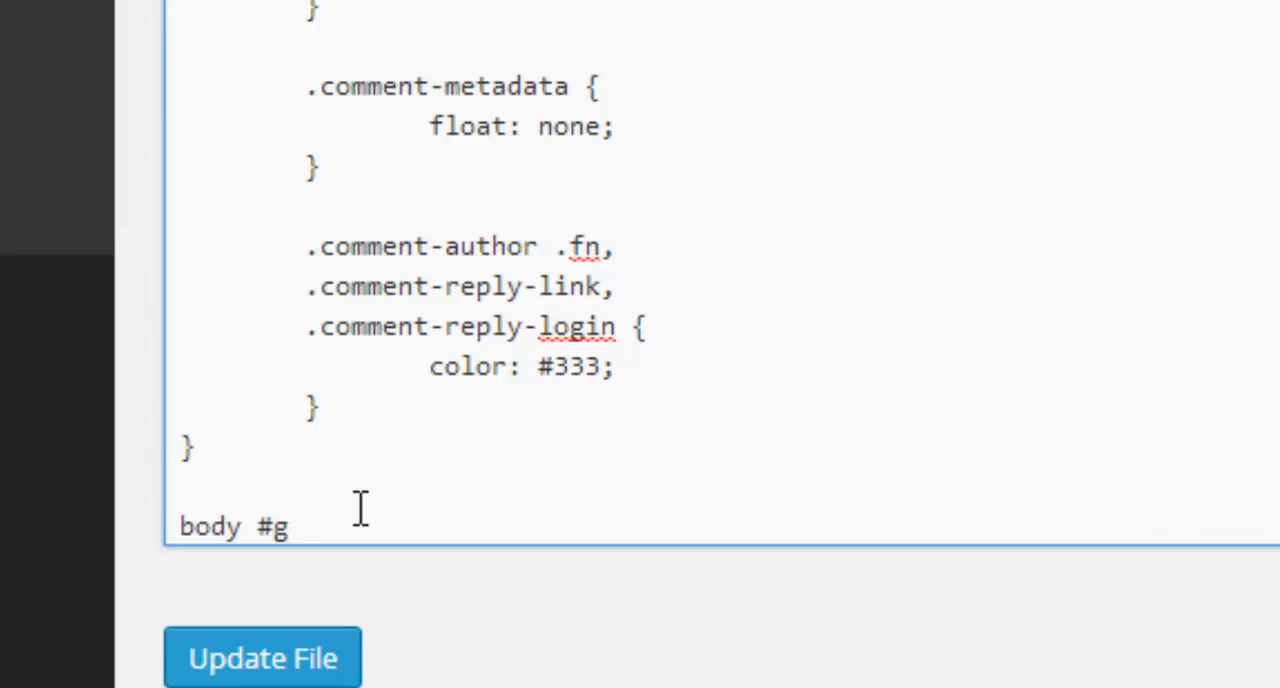
type("for")
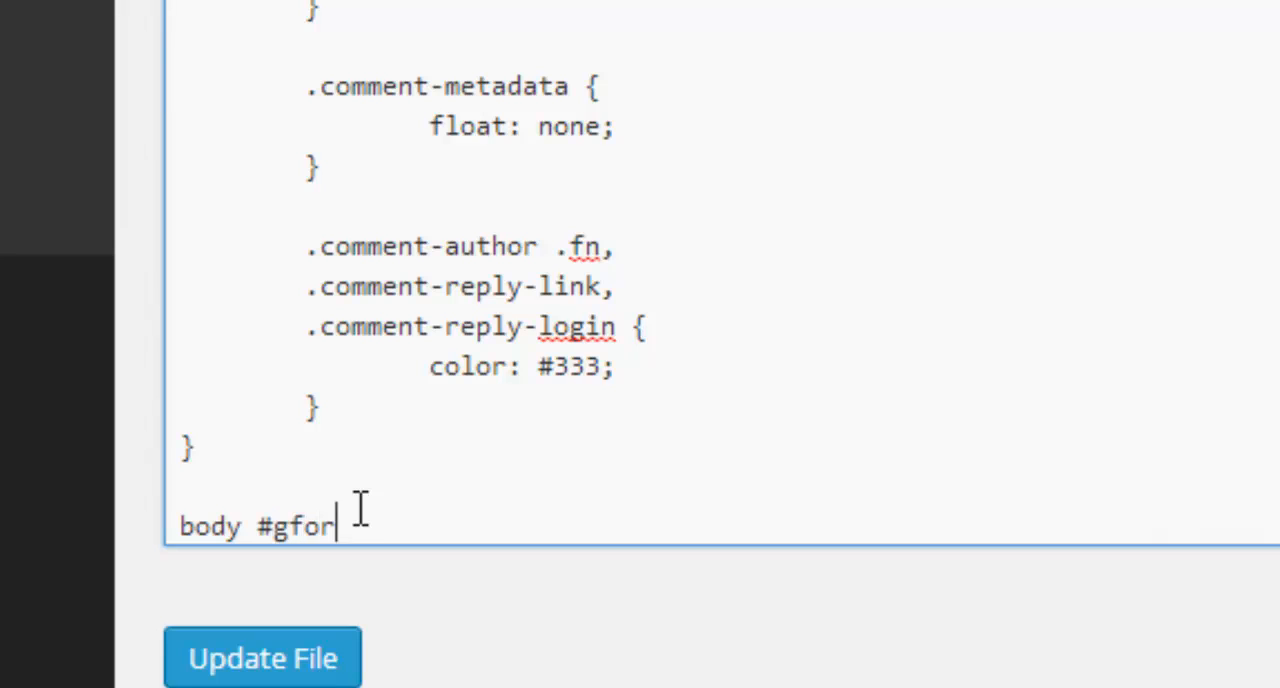
type("m_w")
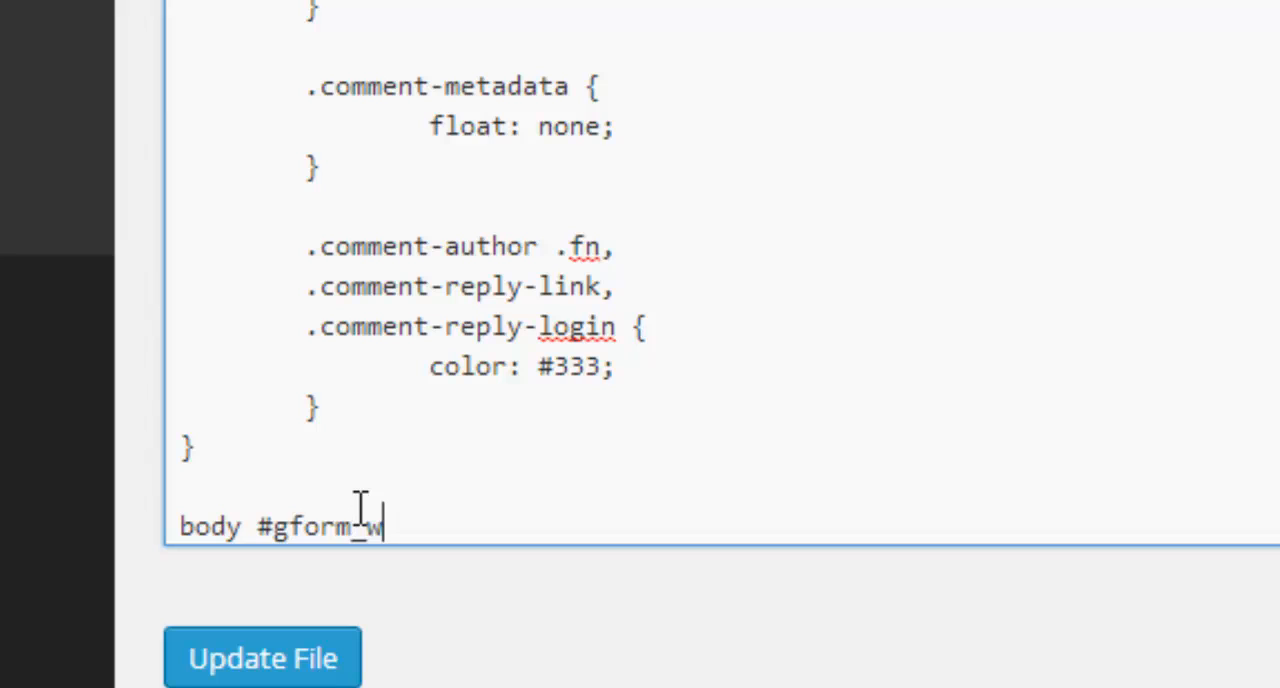
type("rapper")
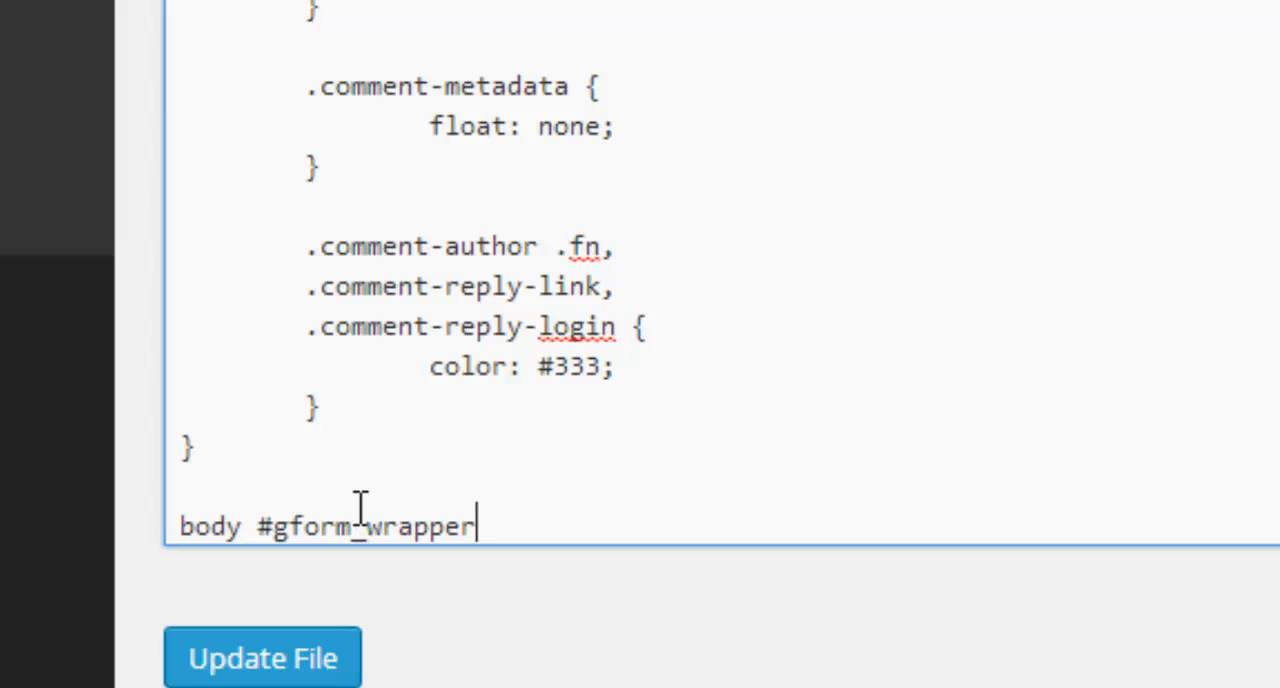
type("_")
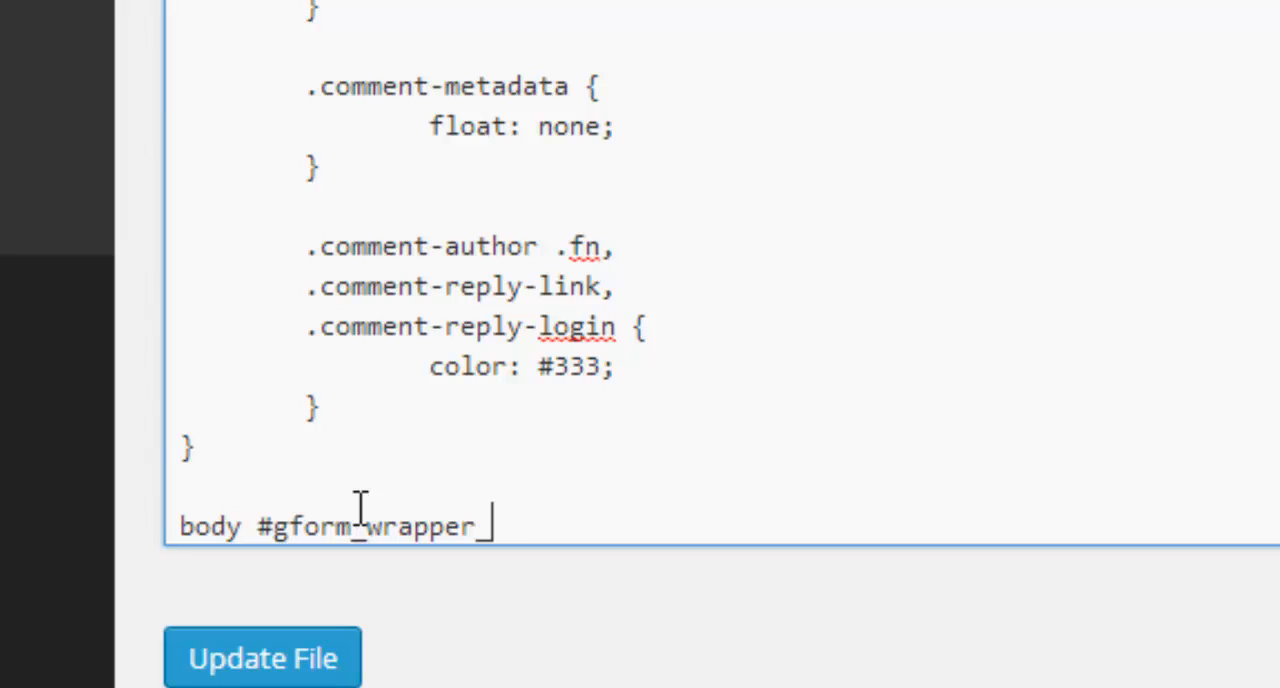
type("4")
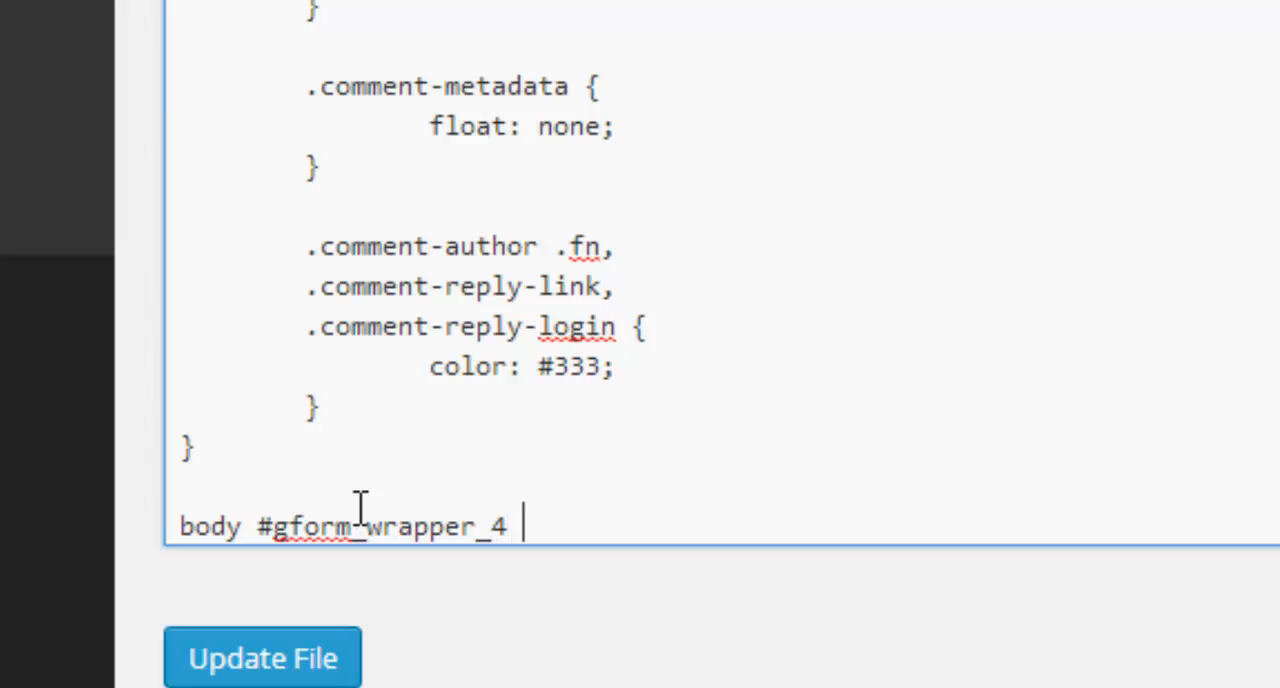
Extend the selector with '.gform_heading .gform_title' and add the opening brace.
type(".gfo")
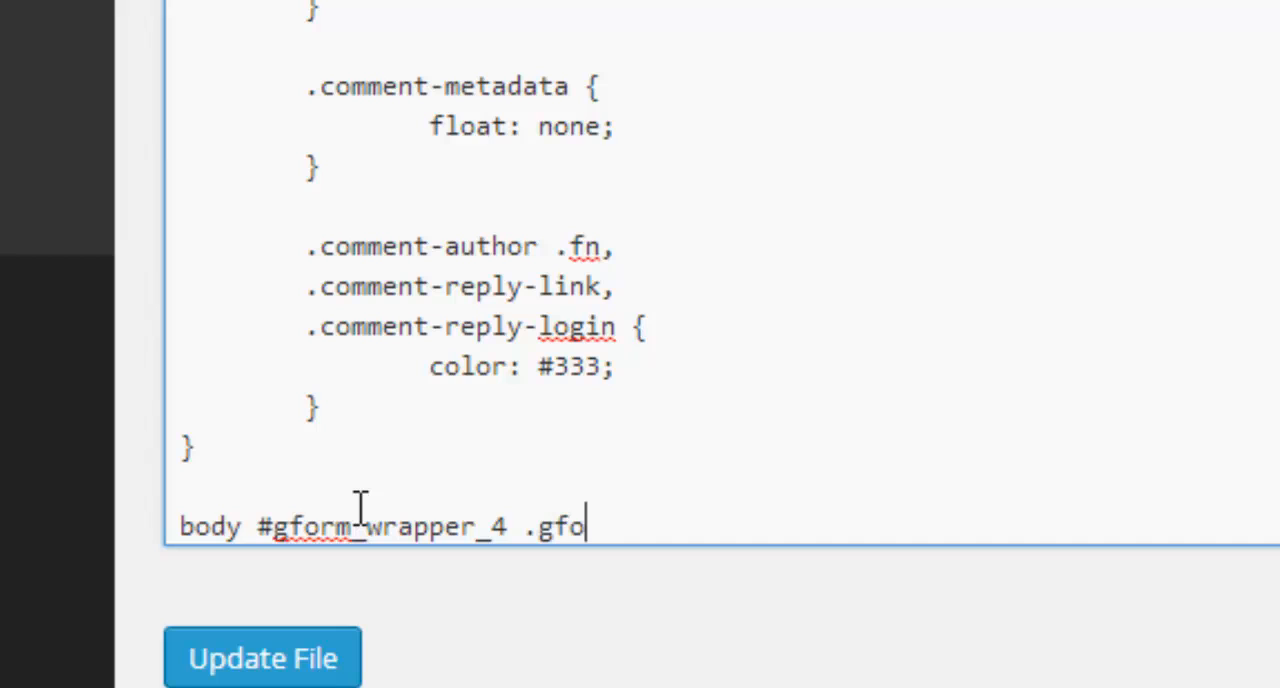
type("rm_")
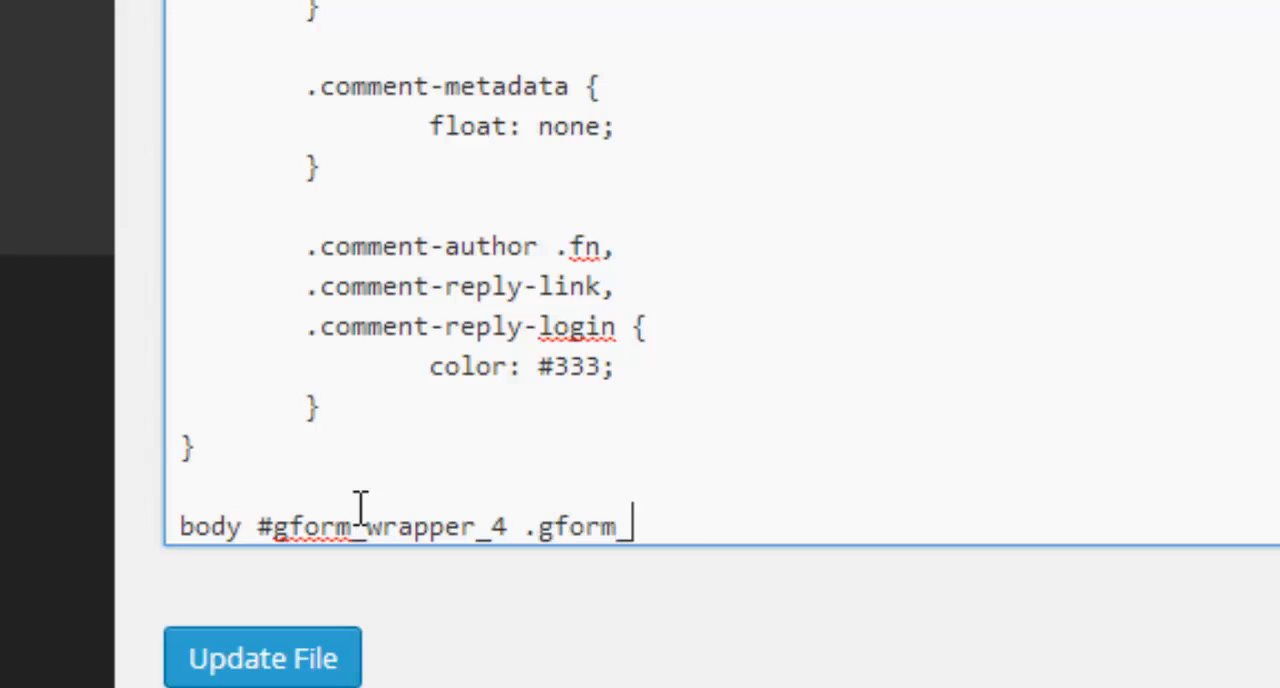
type("heading")
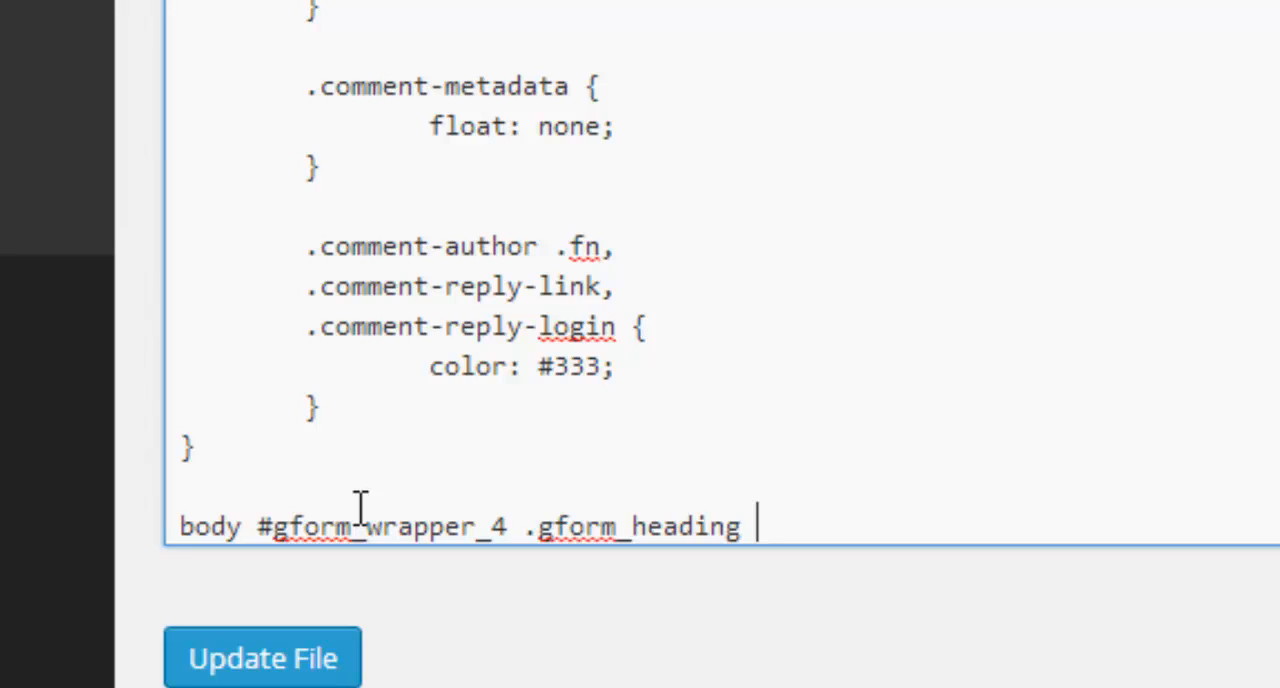
type(".")
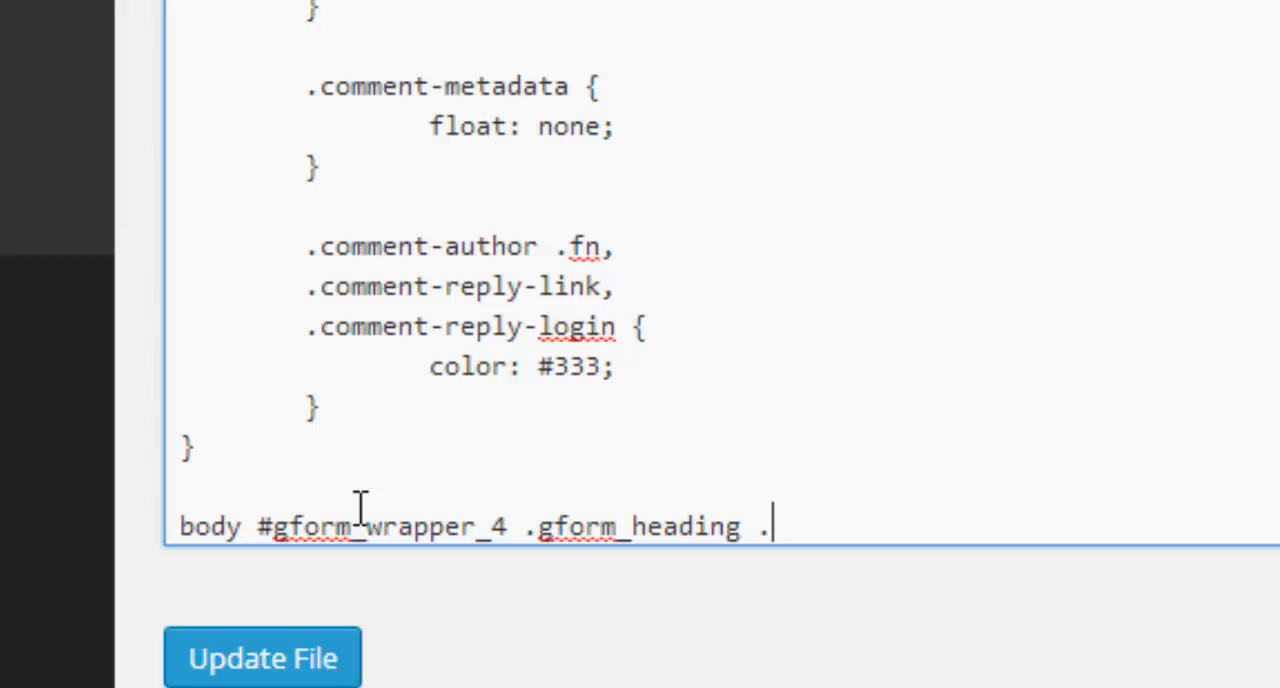
type("gform")
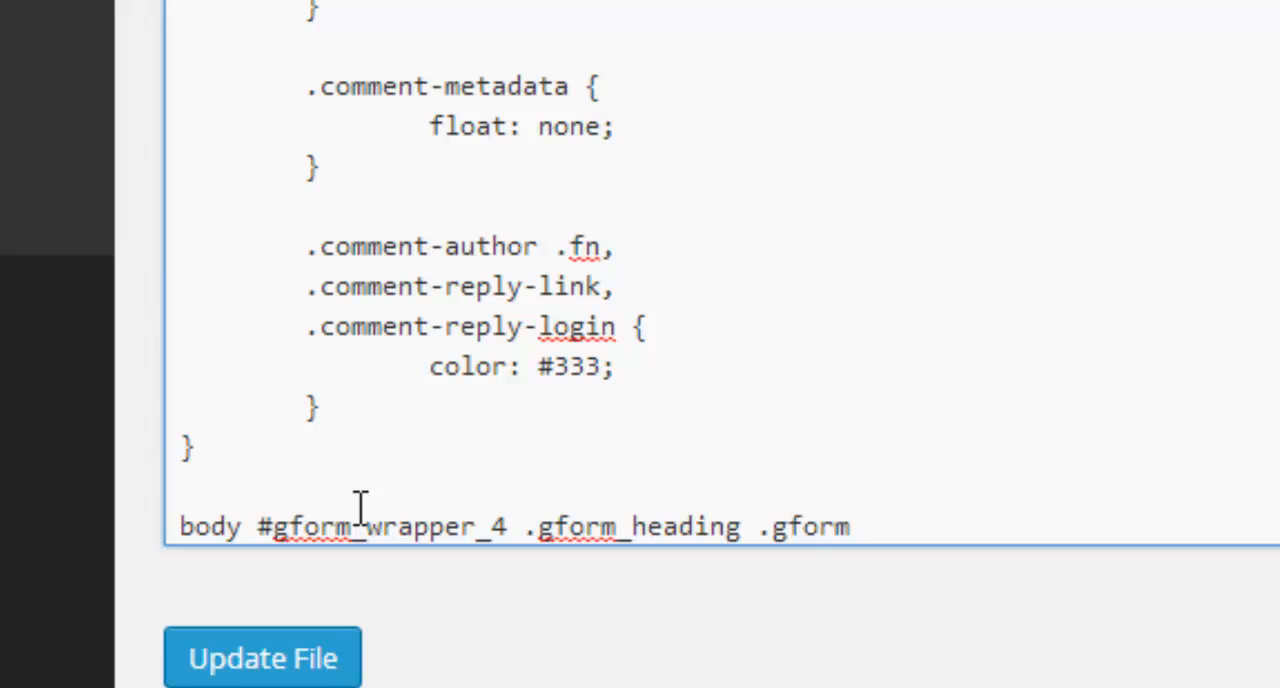
type("_title")
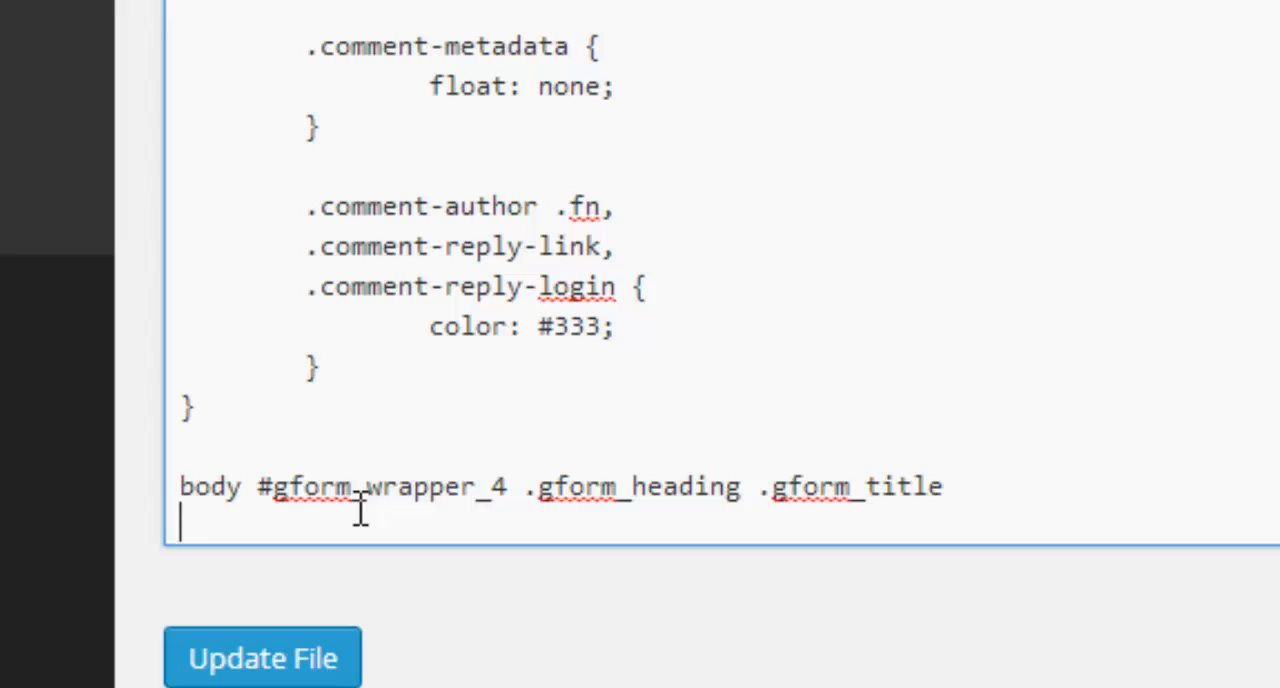
type("{")
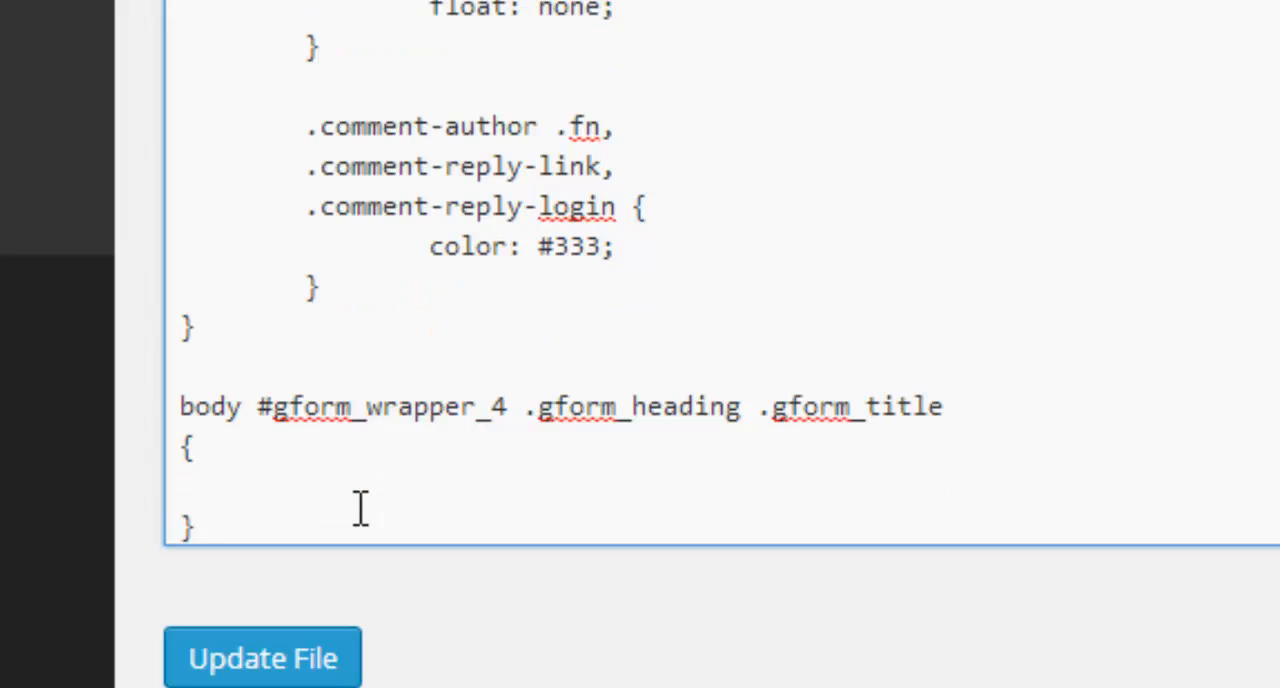
Inside the form 4 title rule, add 'font-size: 50px;'.
left_click(210, 480)
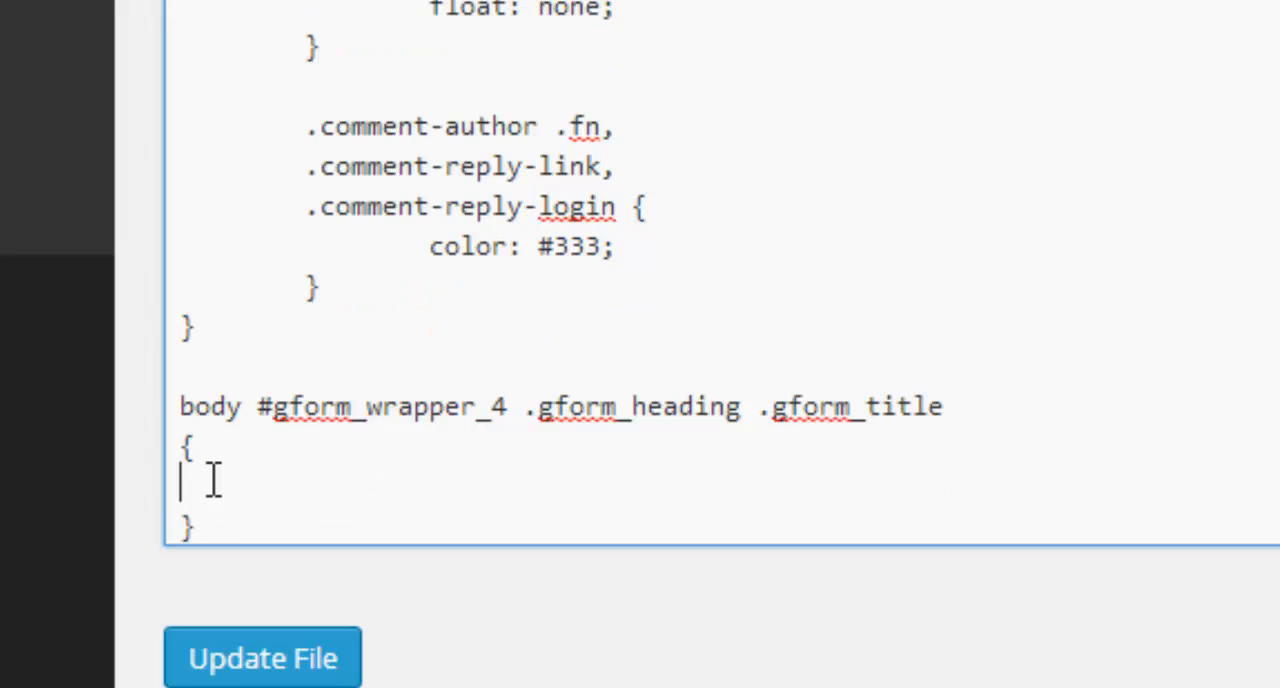
mouse_move(184, 482)
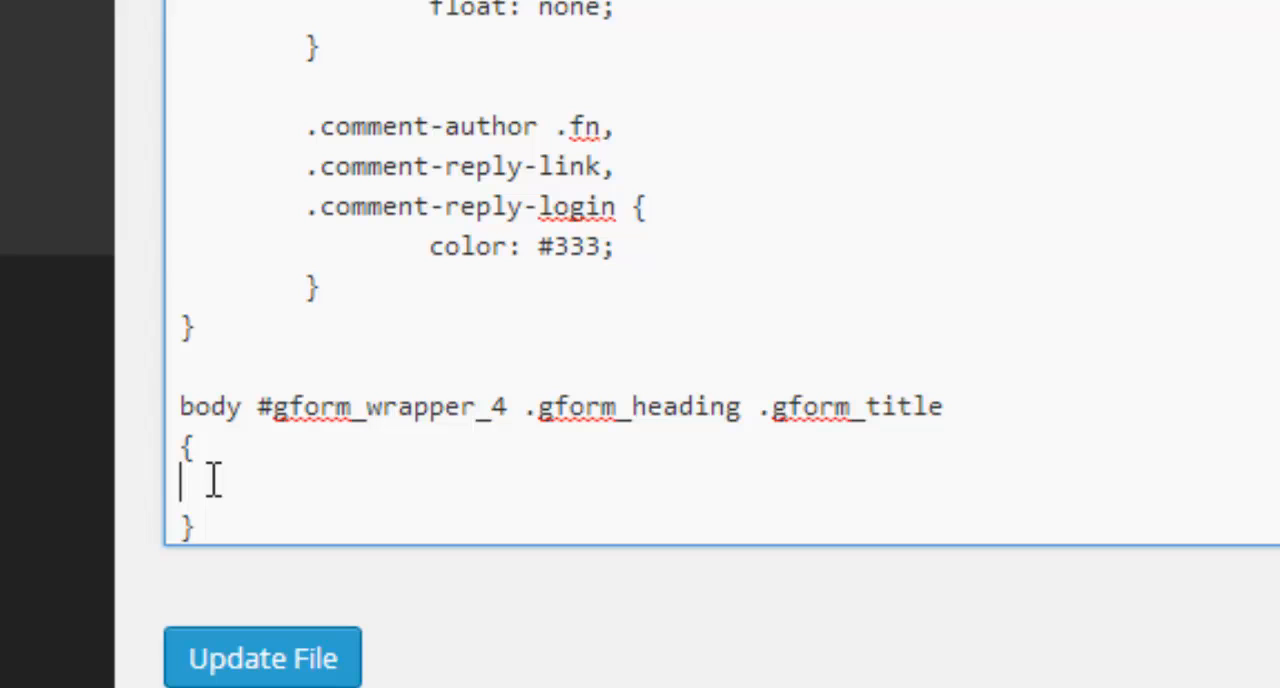
type("font-size")
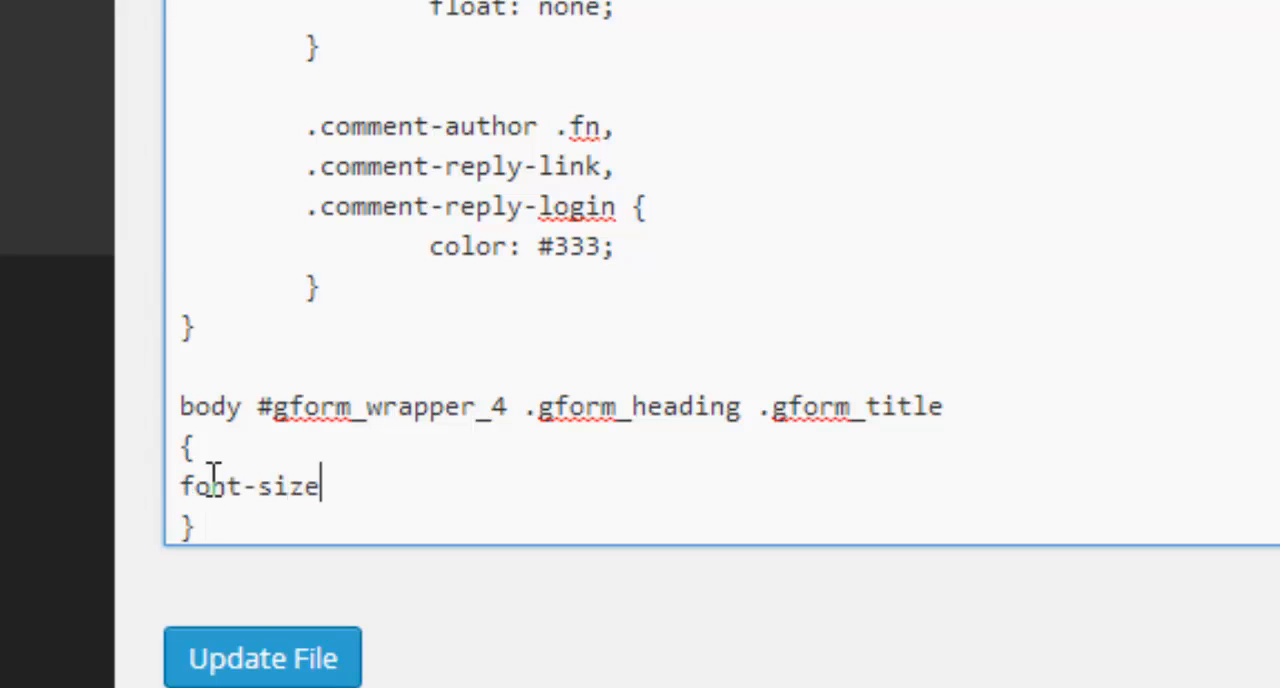
type(": 50px")
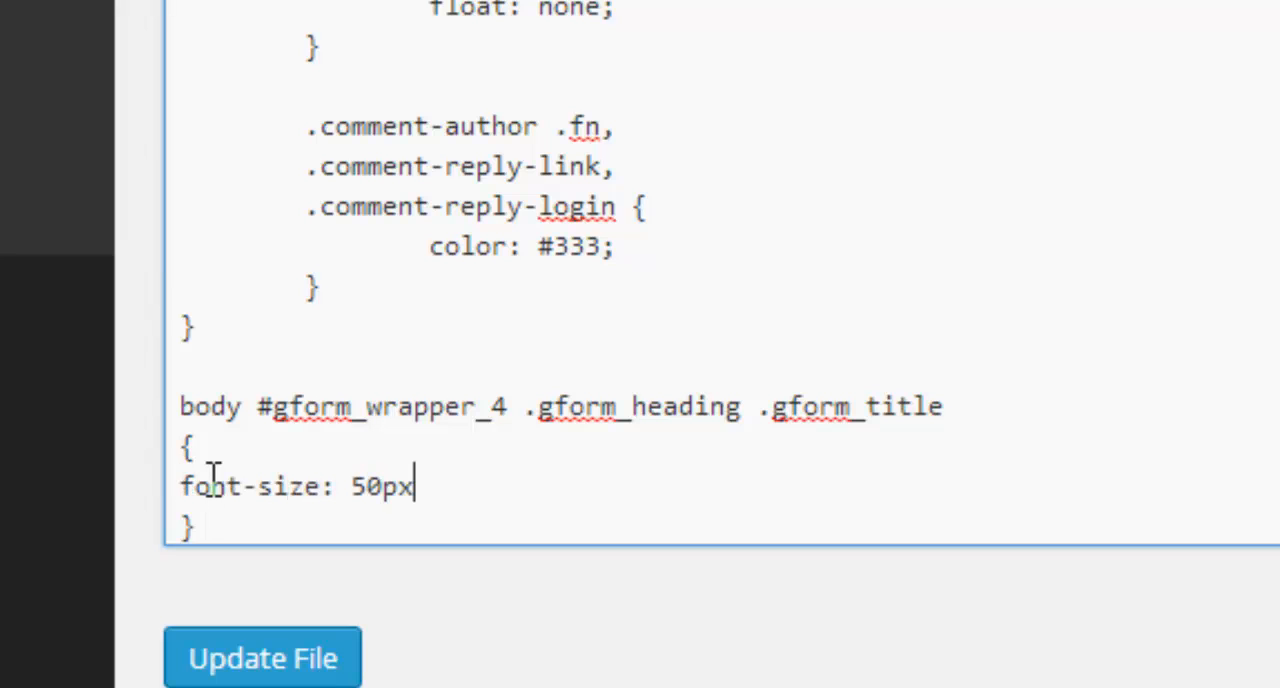
type(";")
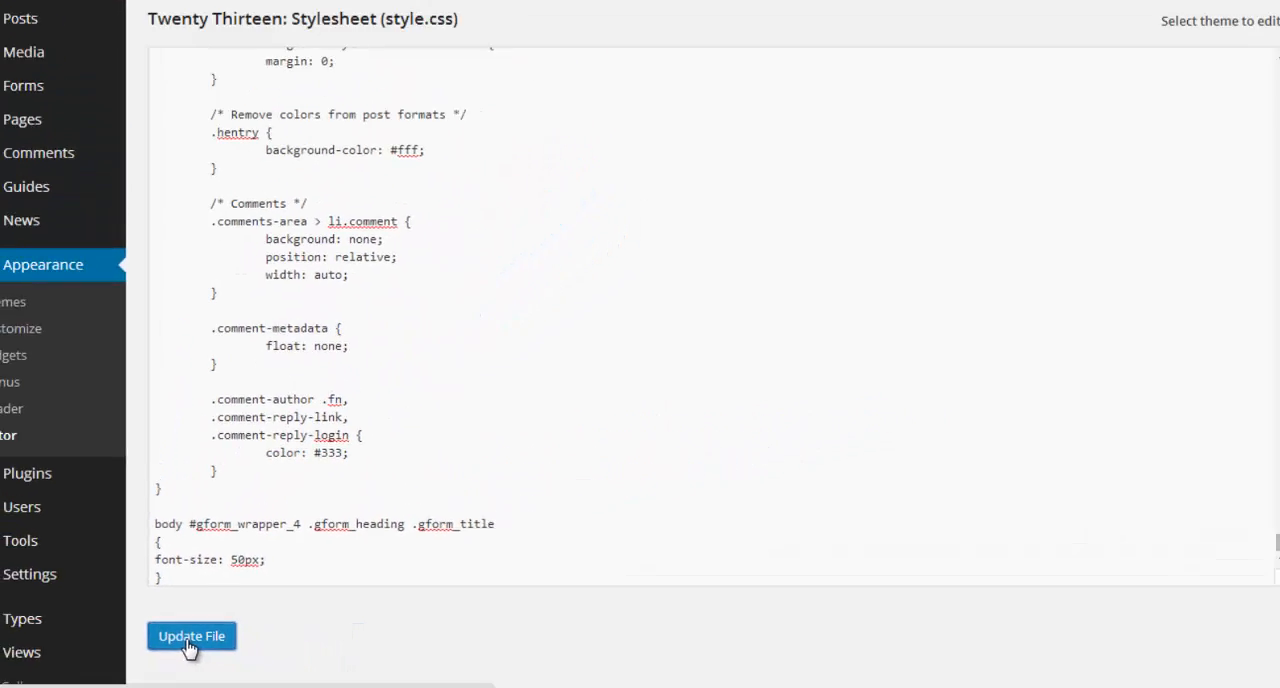
Update the stylesheet file, reload the live post to confirm the larger title, and return to the editor.
left_click(192, 636)
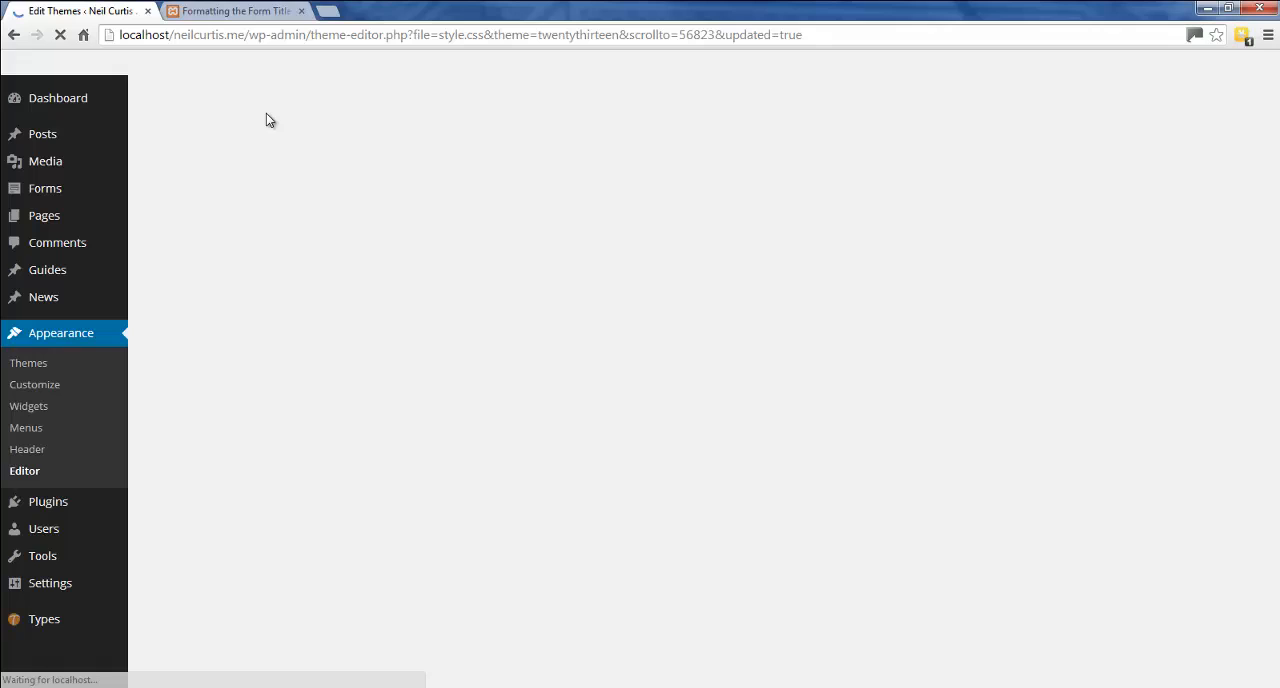
left_click(236, 12)
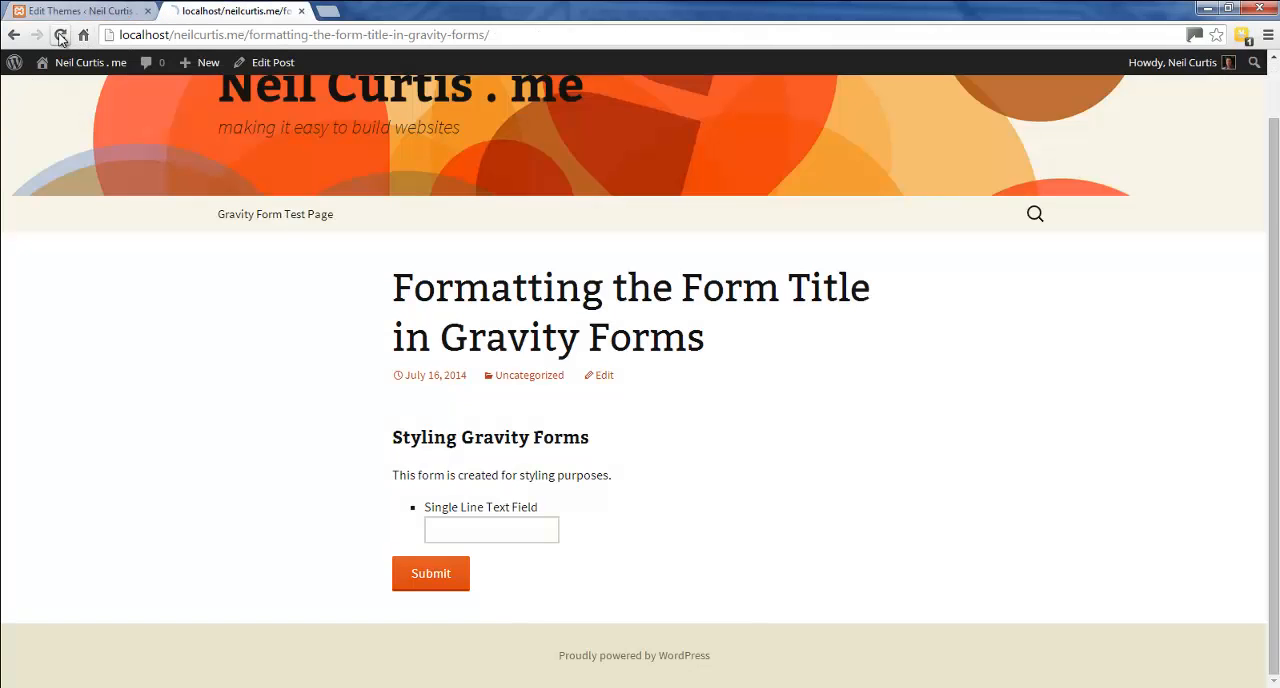
left_click(60, 36)
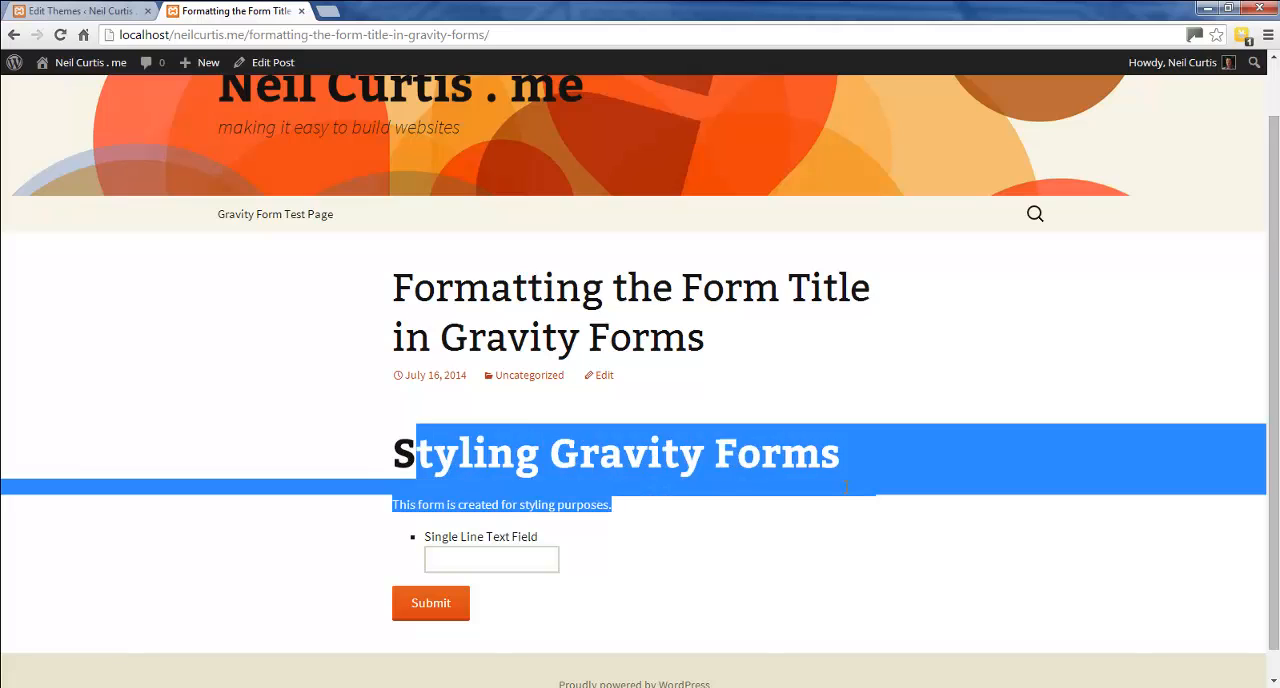
left_click(724, 572)
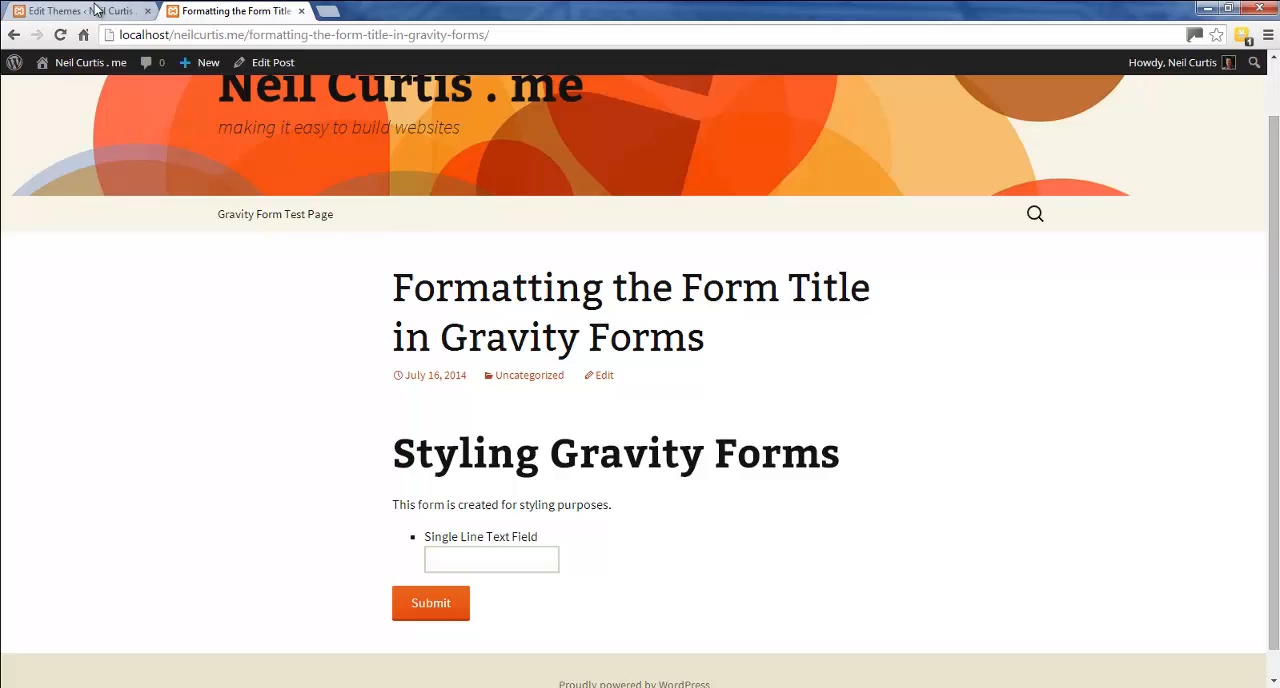
left_click(70, 12)
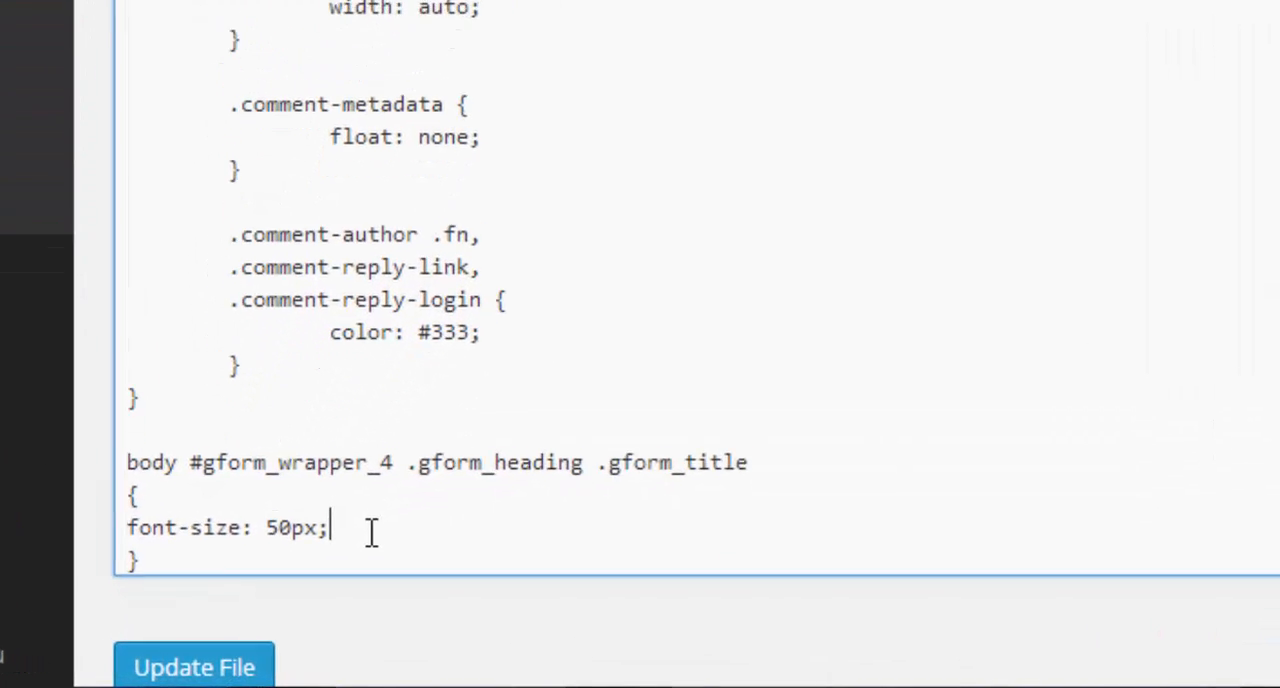
Add 'color: green;' to the form 4 title rule.
scroll("down", 3)
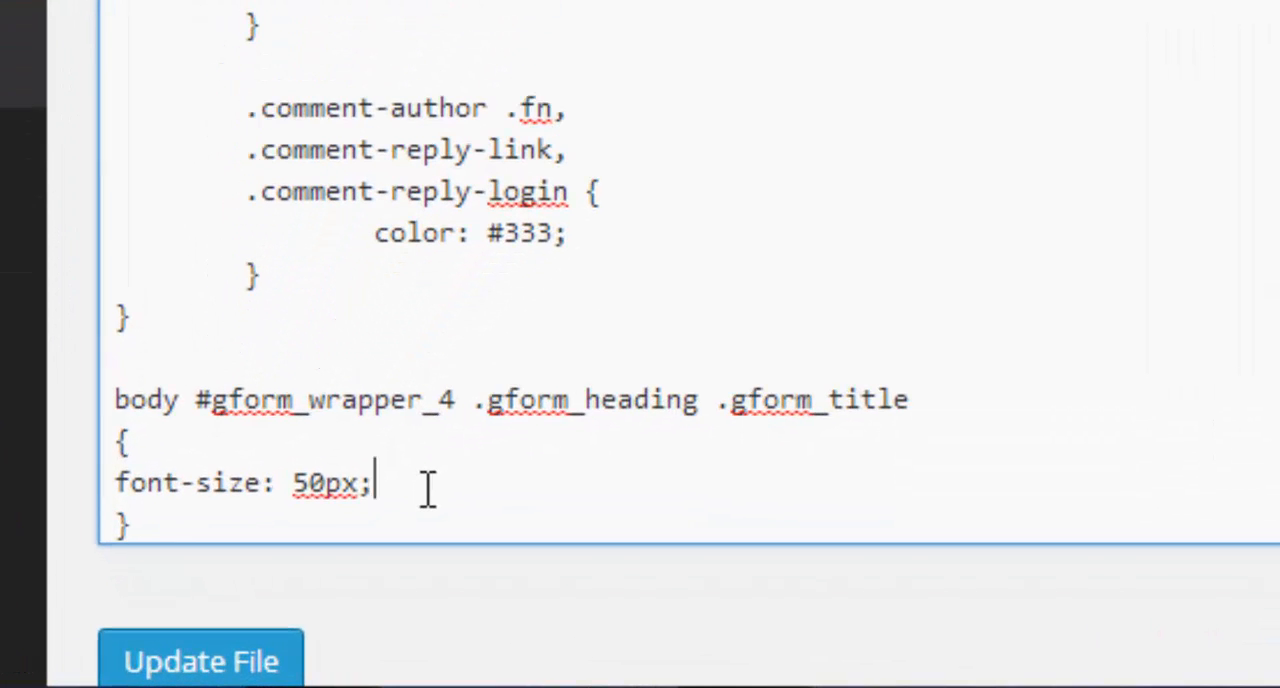
type("col")
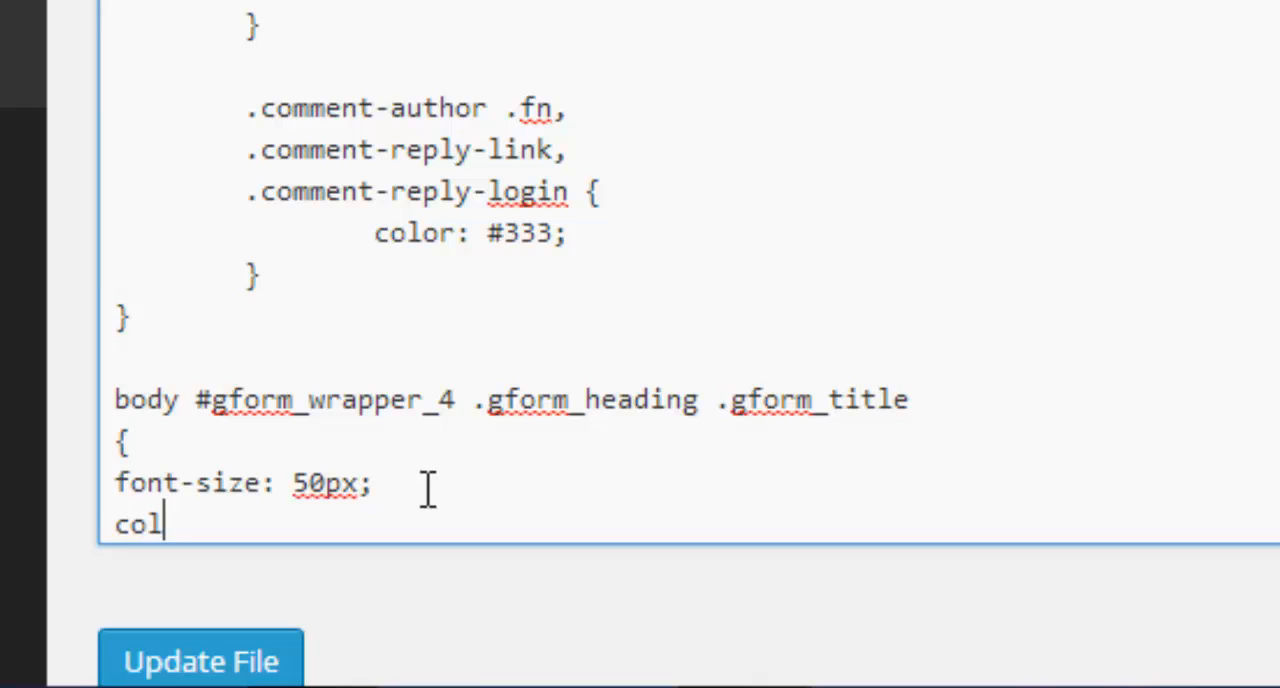
type("or:")
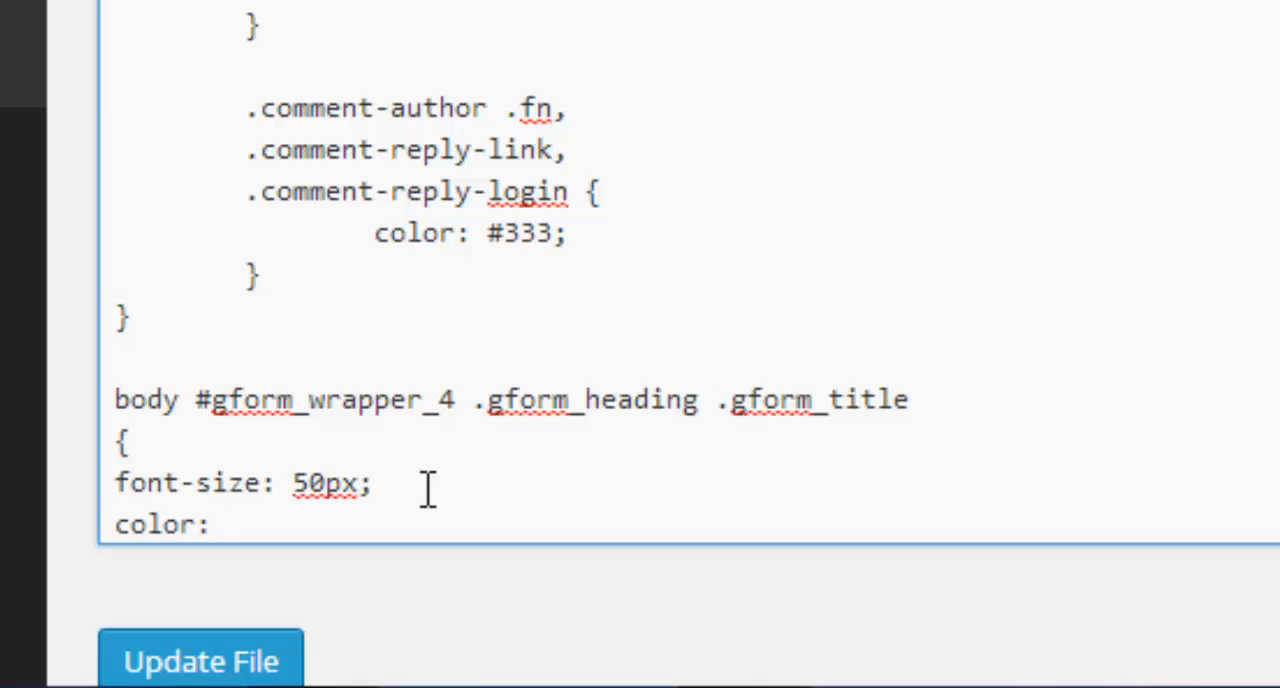
type("gr")
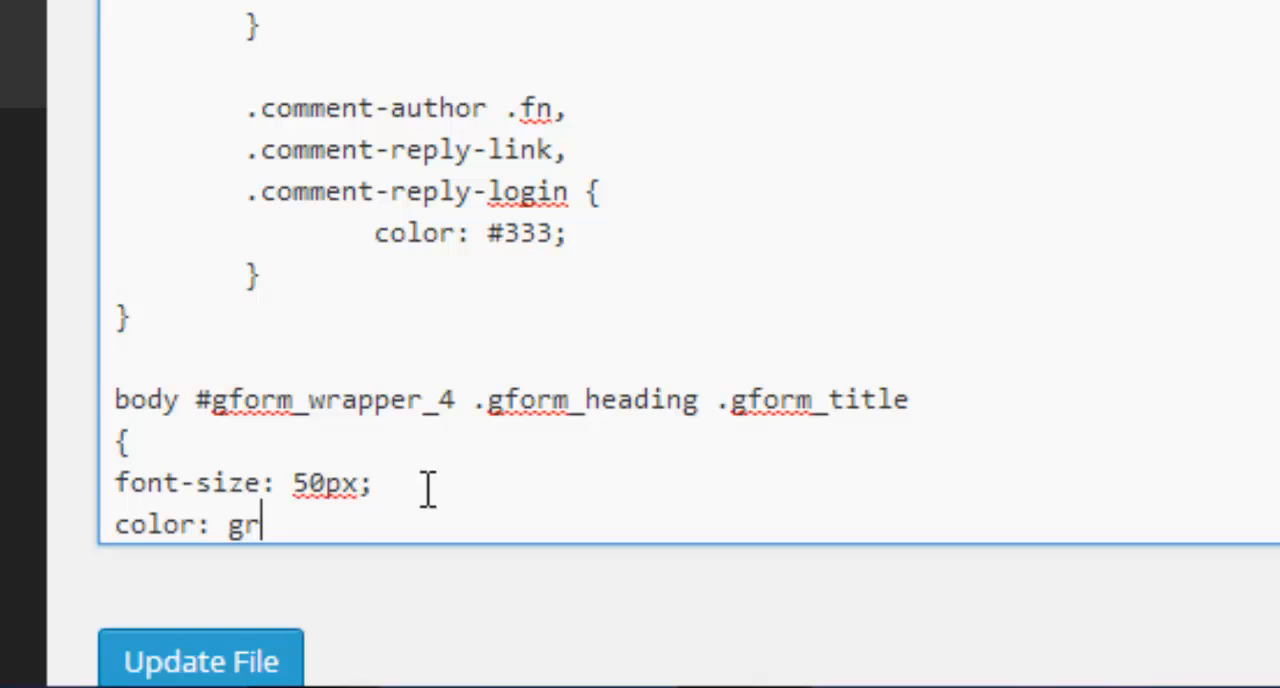
type("een;")
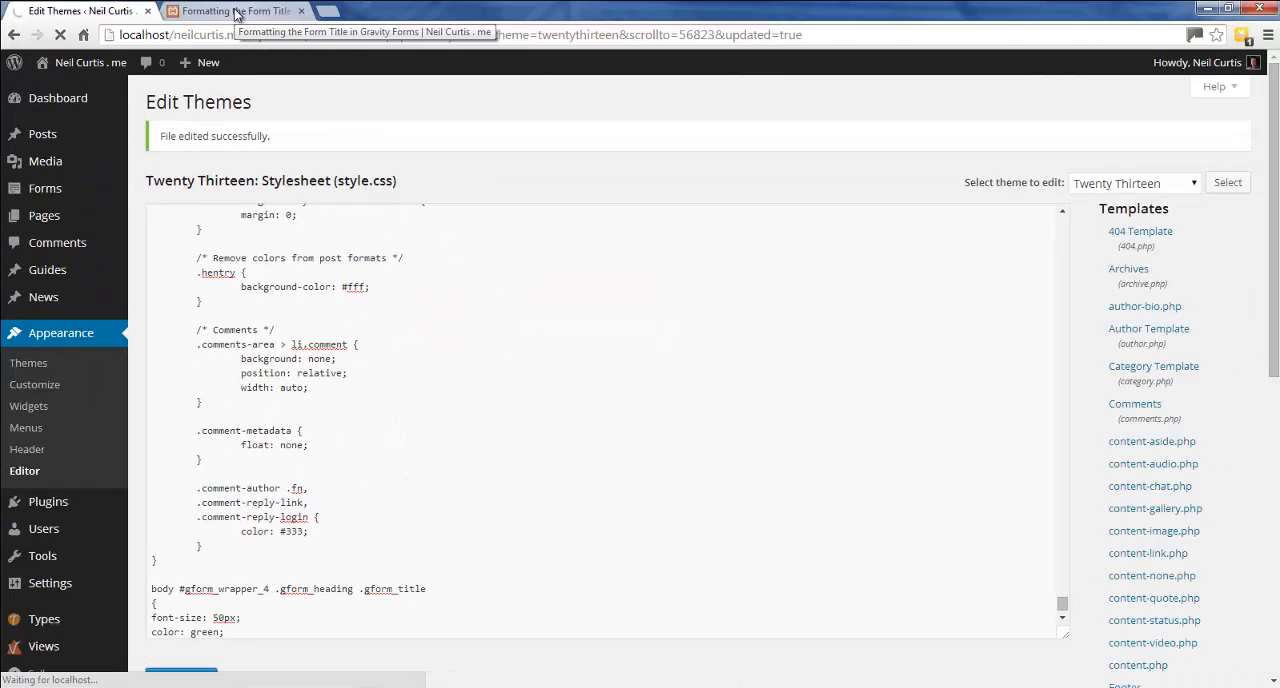
Switch to the live post tab to see the title large and green.
left_click(236, 12)
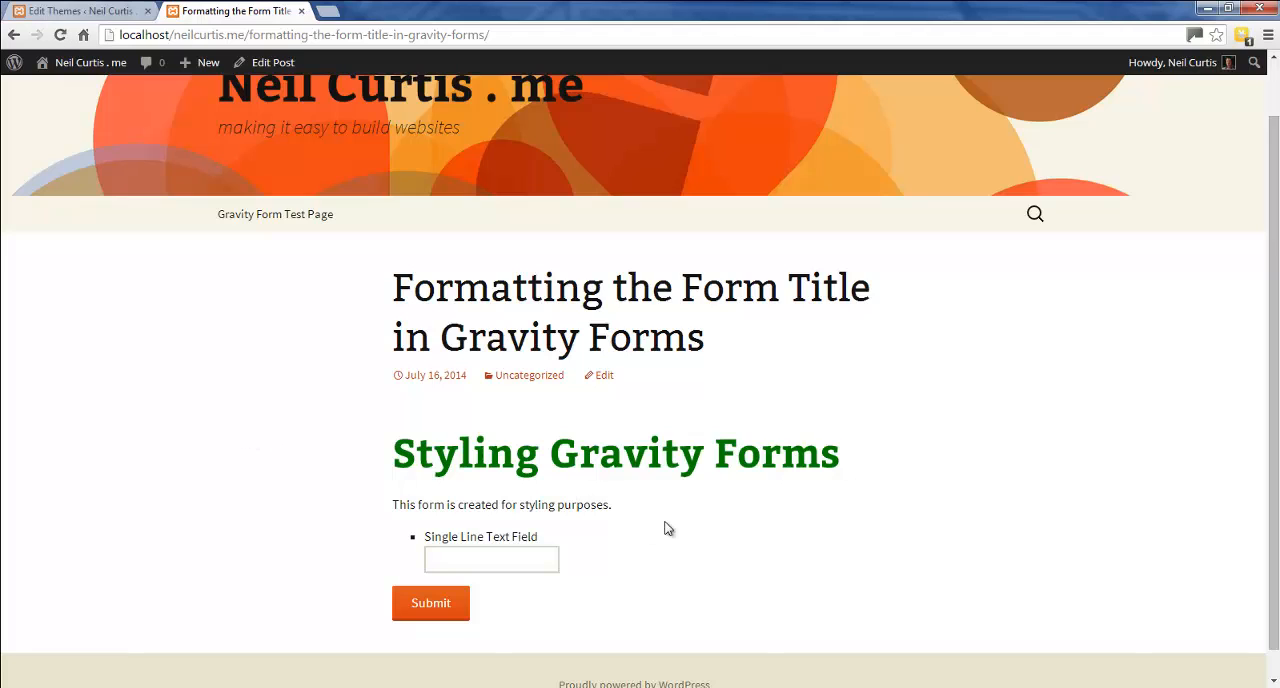
mouse_move(760, 518)
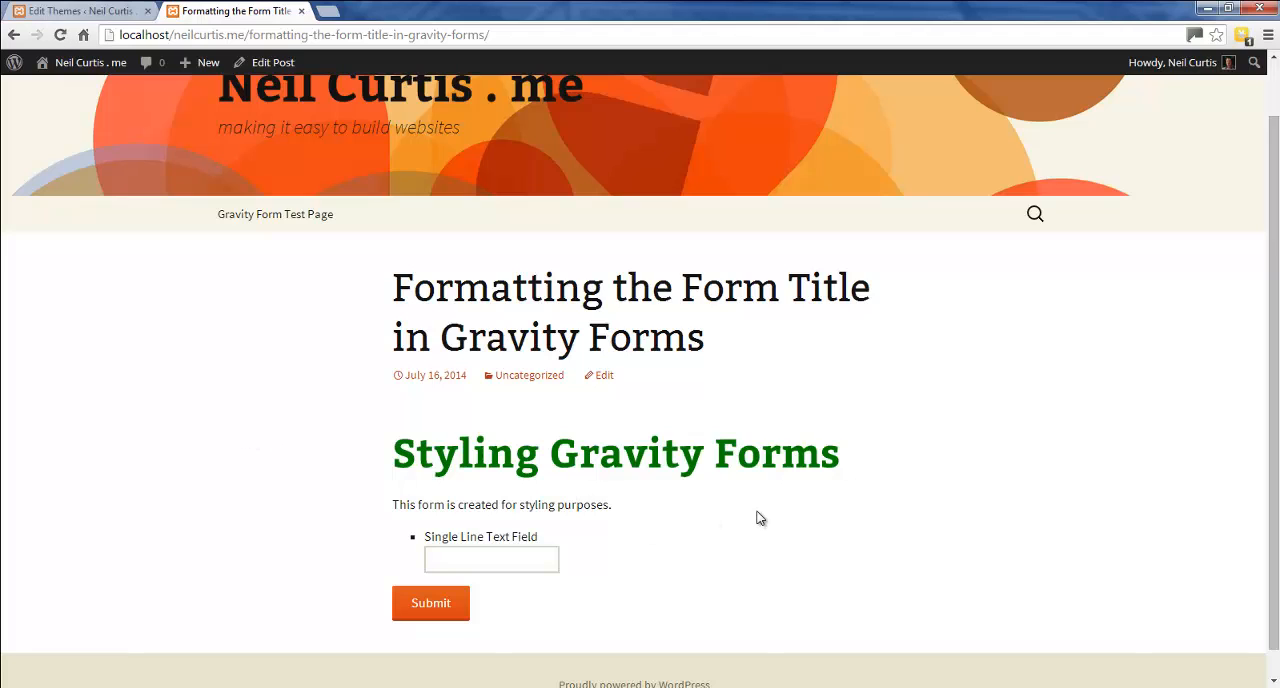